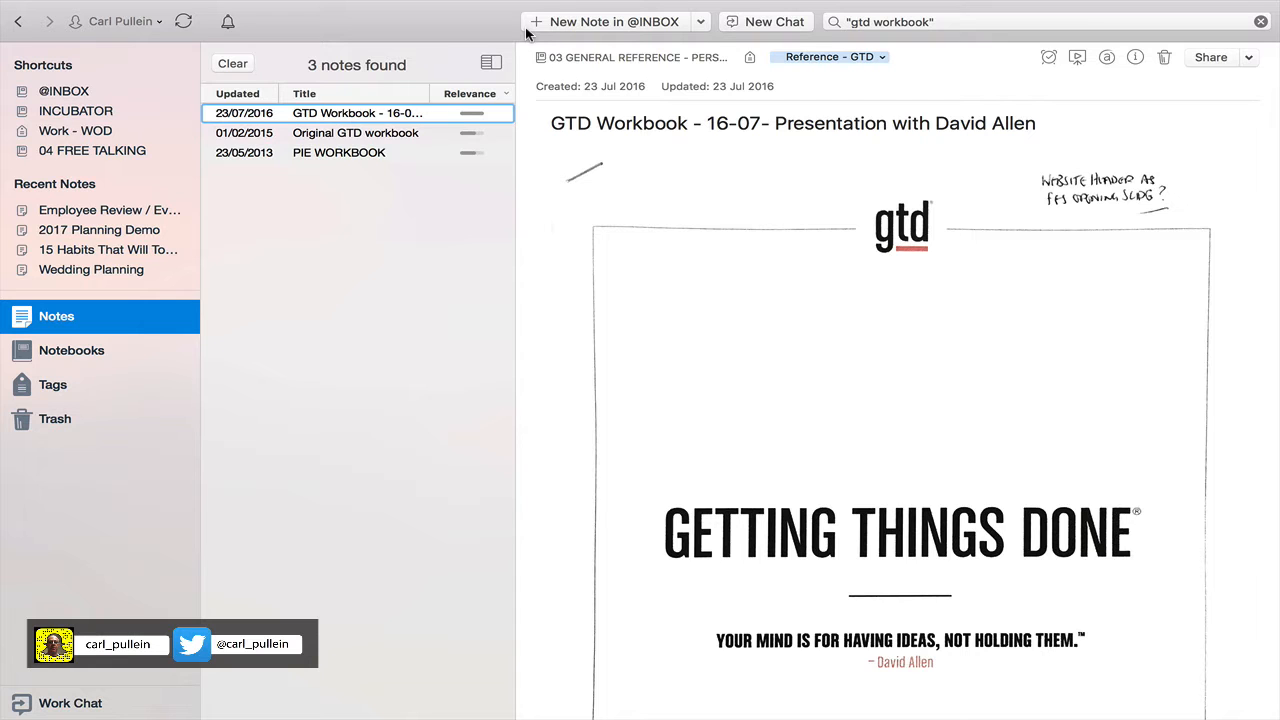
pyautogui.moveTo(714, 320)
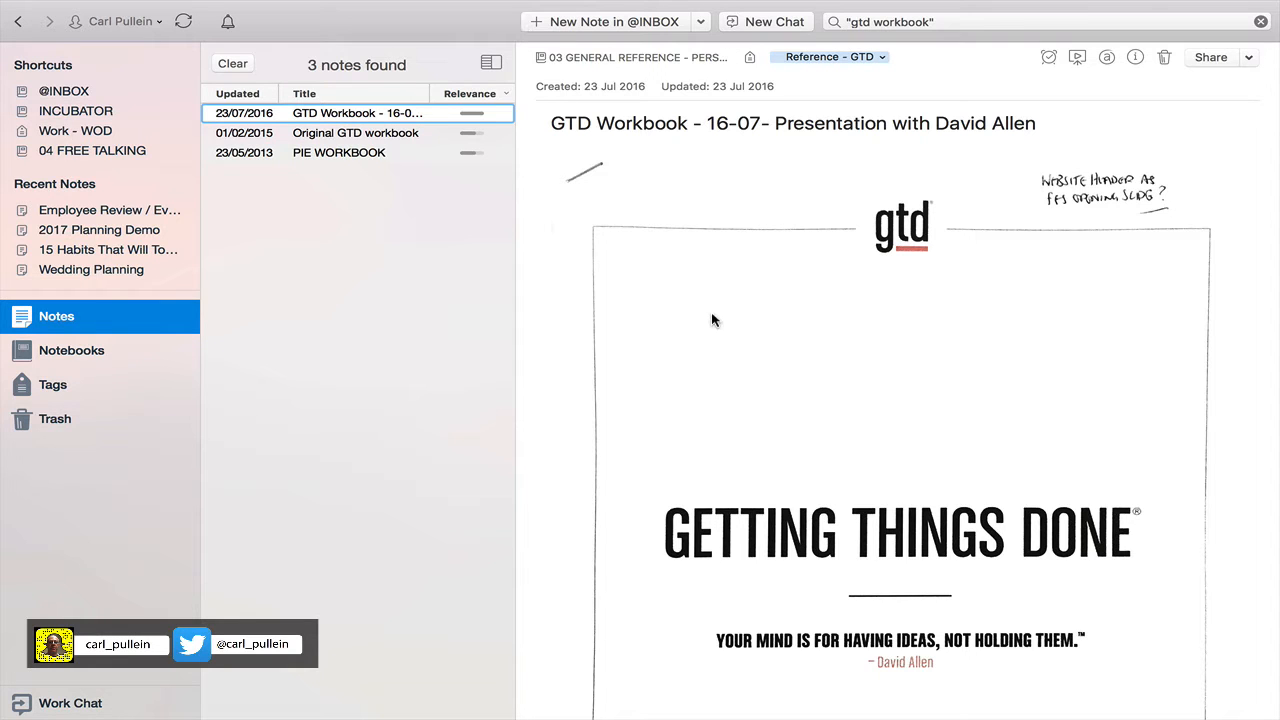
# Page down through the scanned GTD Workbook note
pyautogui.scroll(-3)
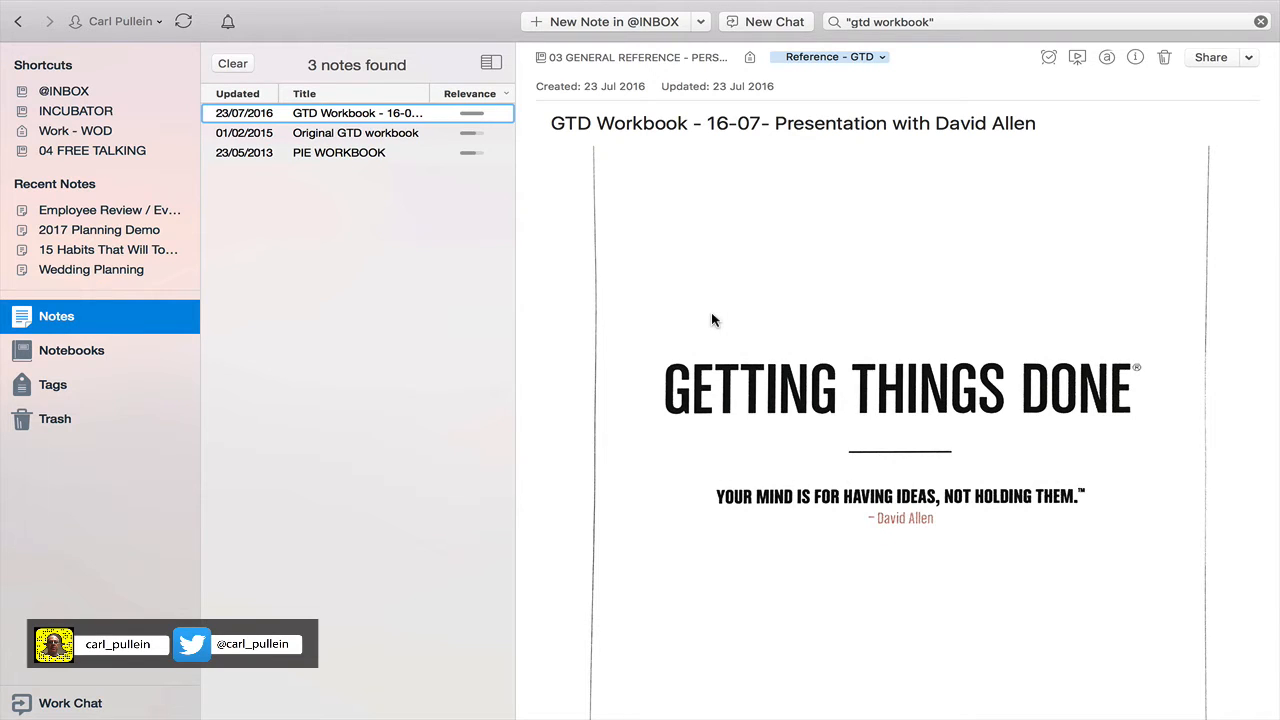
pyautogui.moveTo(771, 348)
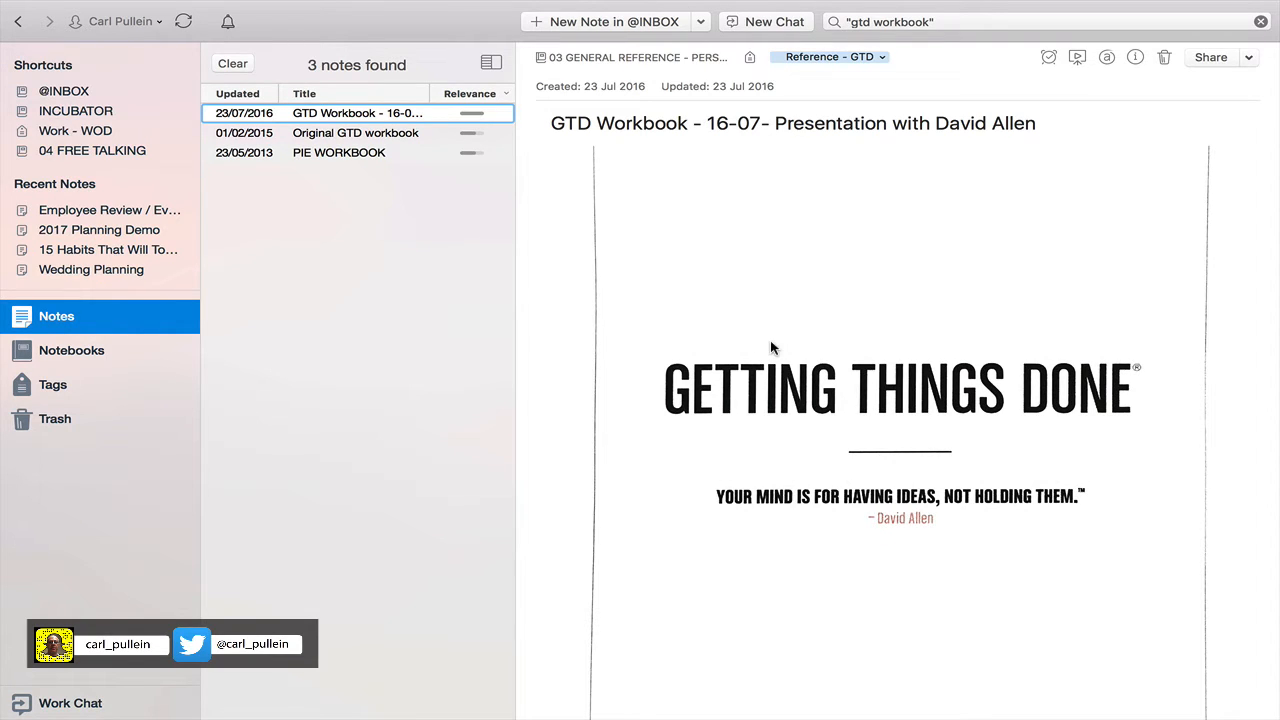
pyautogui.scroll(-3)
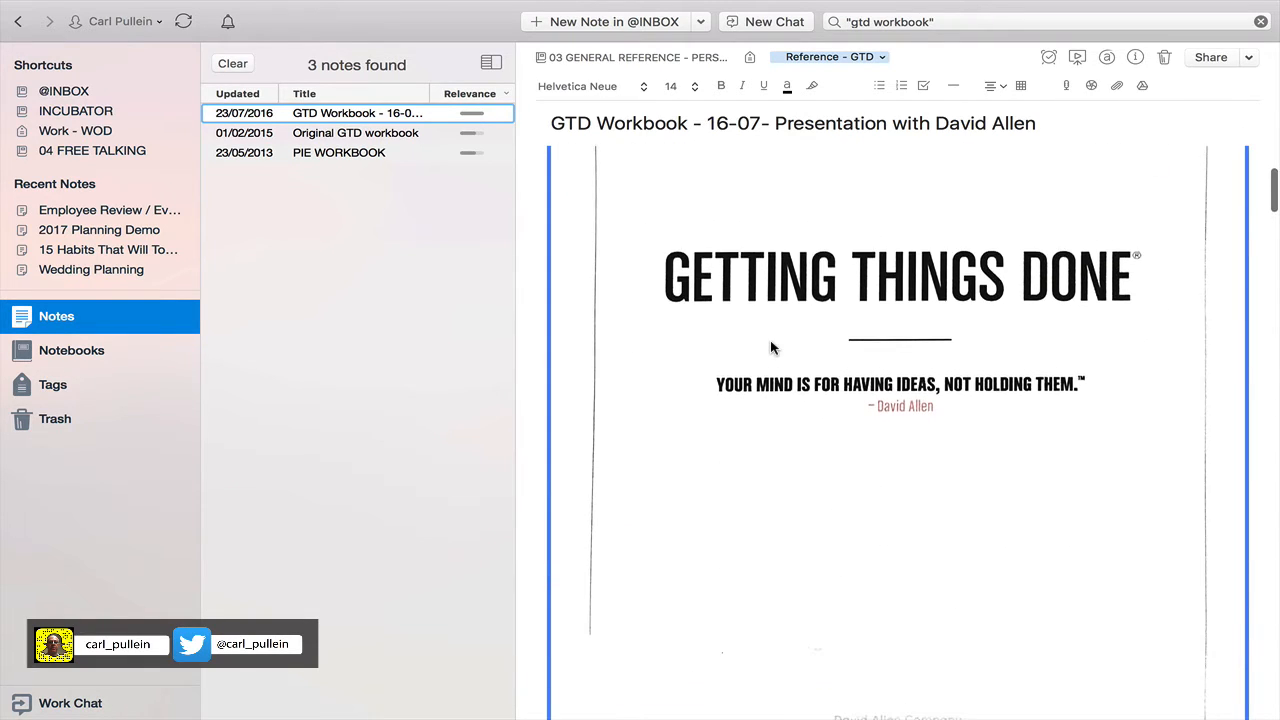
pyautogui.scroll(-3)
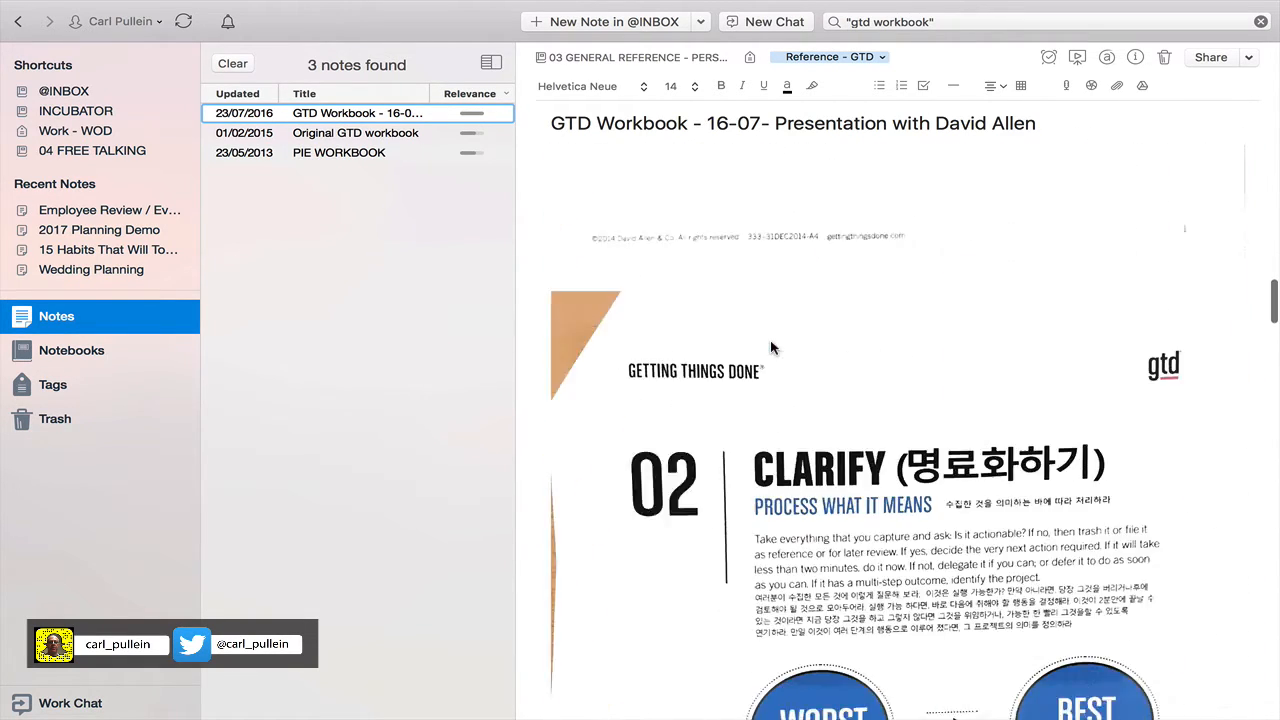
pyautogui.scroll(-3)
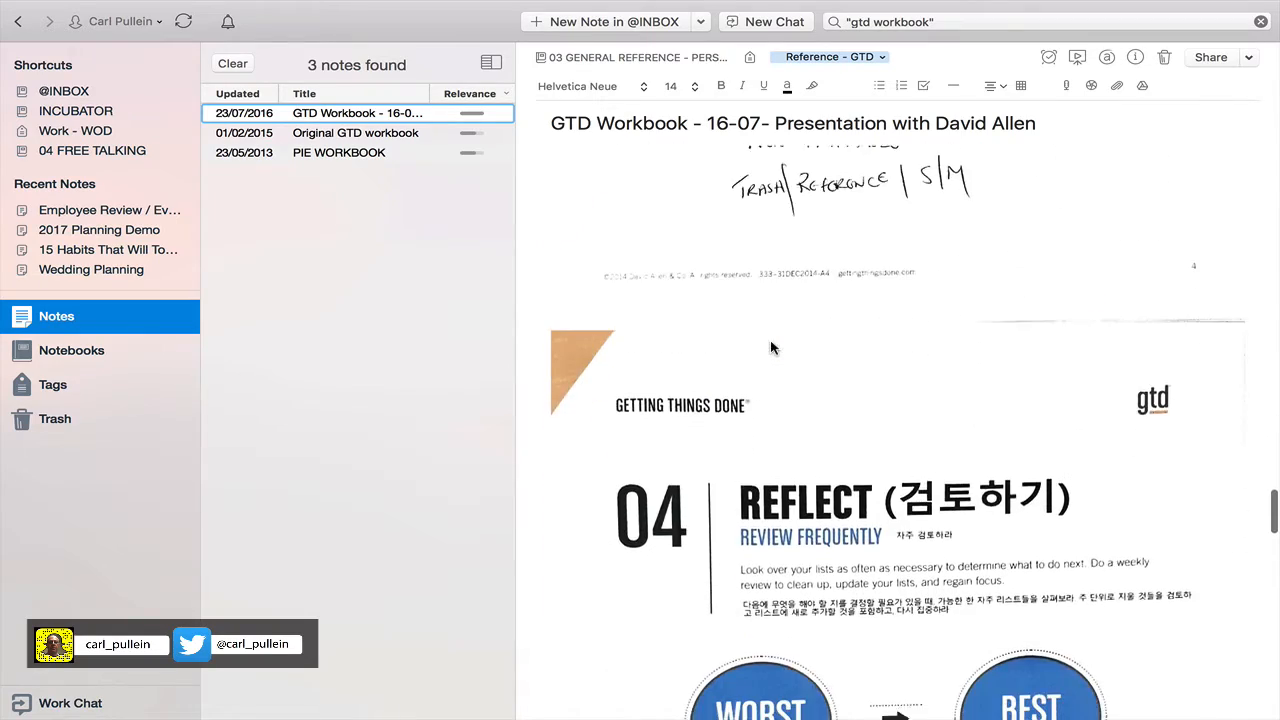
pyautogui.scroll(-3)
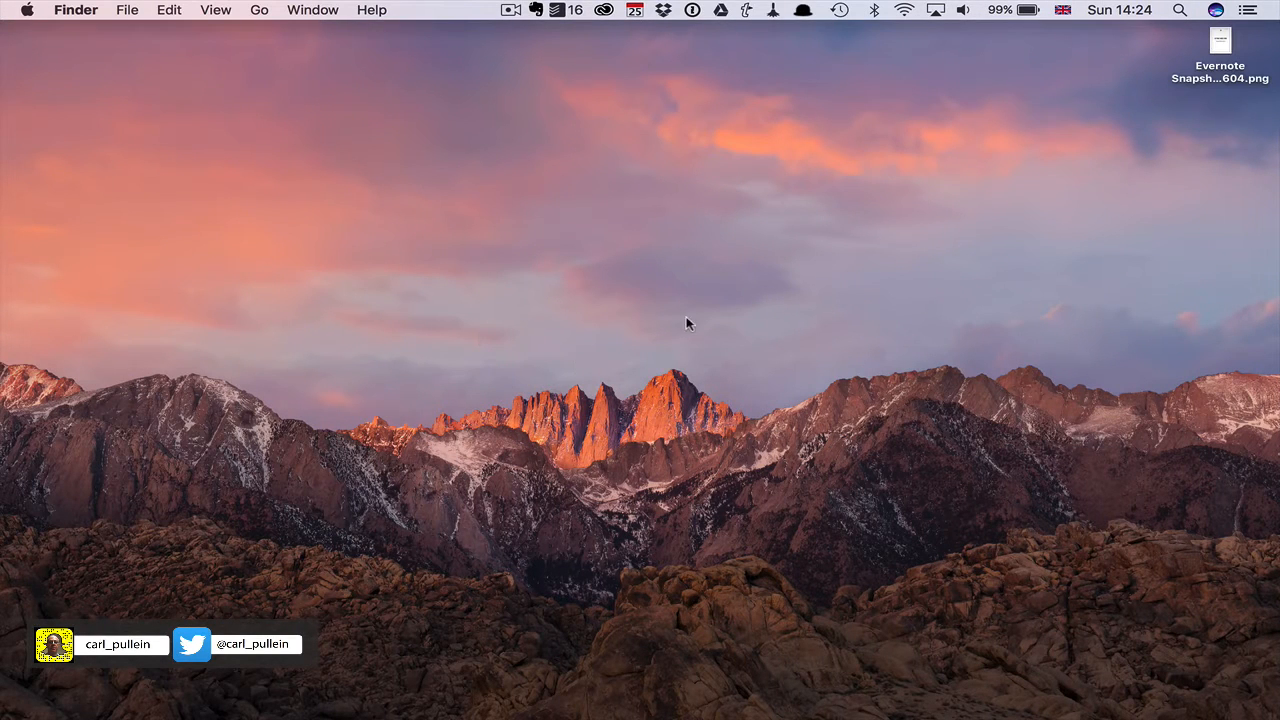
# View the Evernote snapshot PNG of the workbook cover in Preview, then return to Evernote
pyautogui.click(1219, 45)
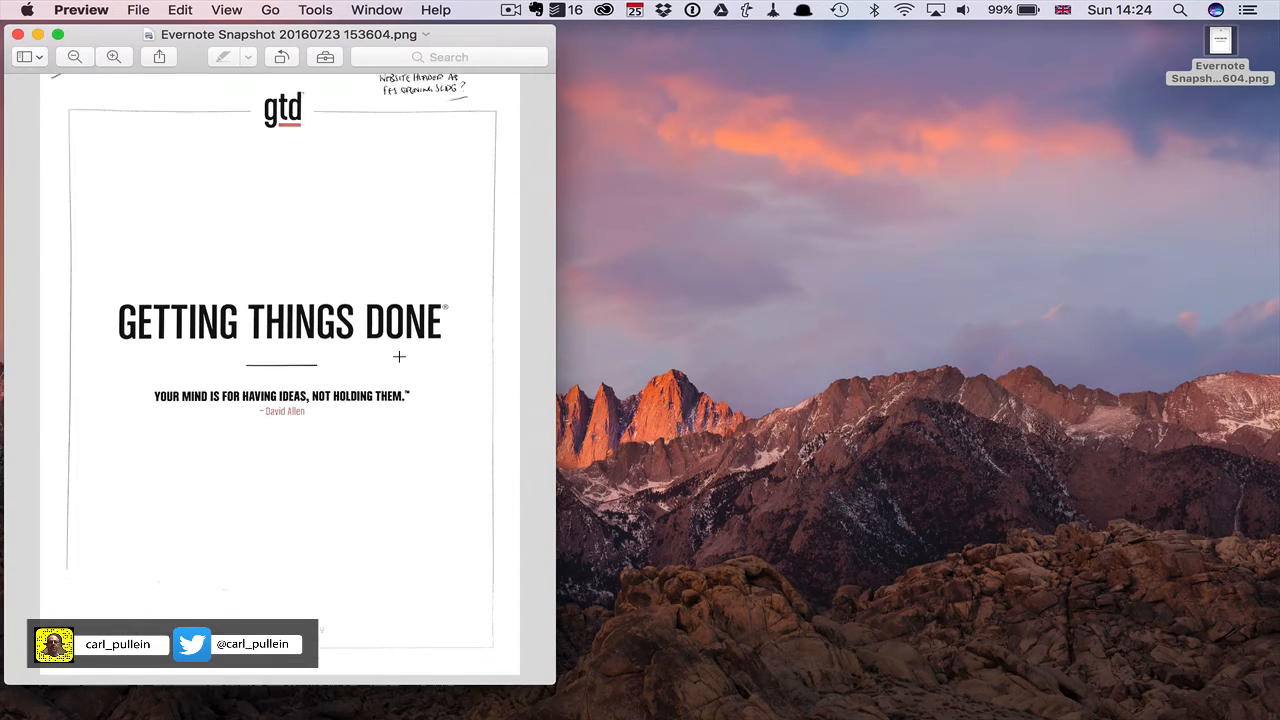
pyautogui.scroll(-3)
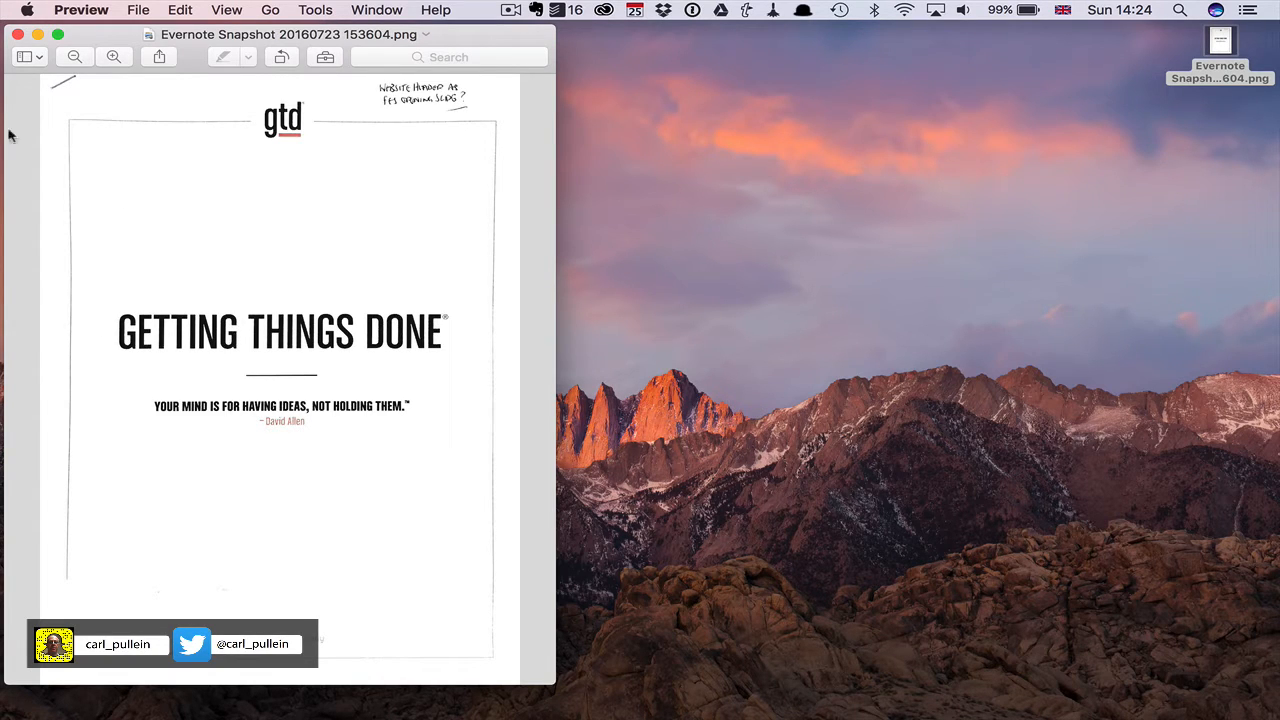
pyautogui.click(17, 34)
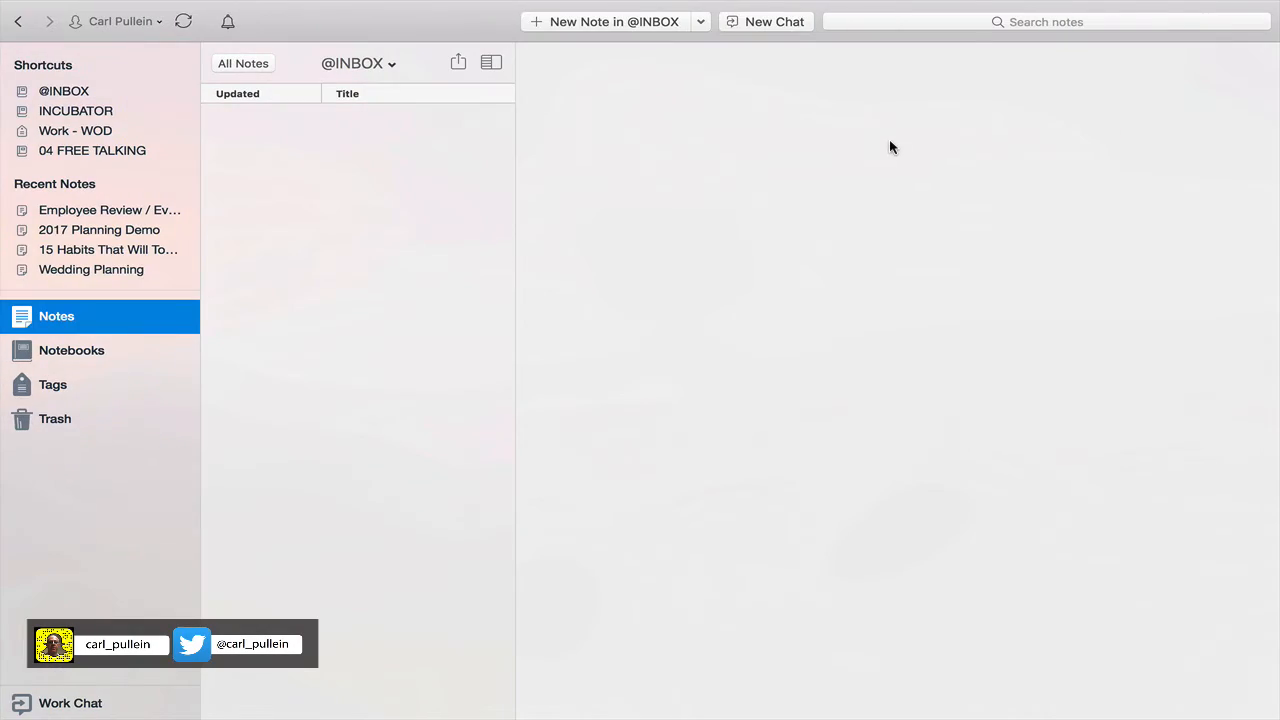
# Search notes for 'GTD workbook', then open and scroll through the GTD Workbook note
pyautogui.click(1045, 21)
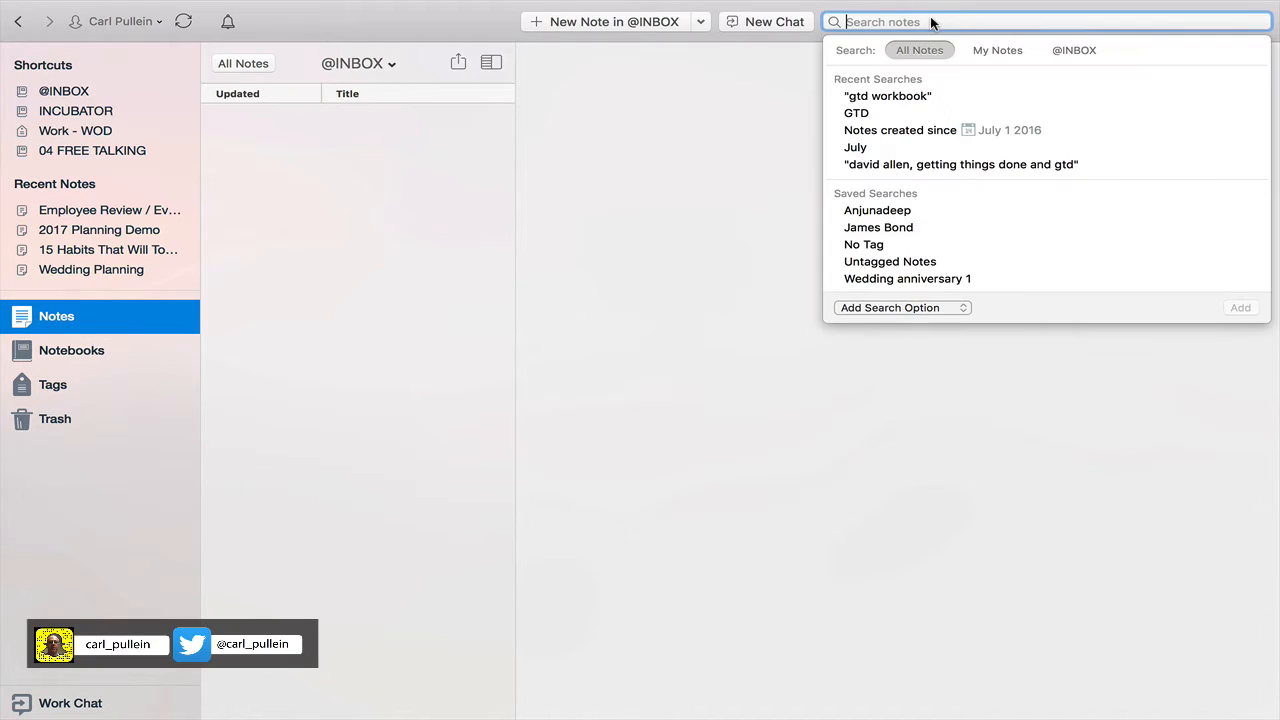
pyautogui.write('GTD')
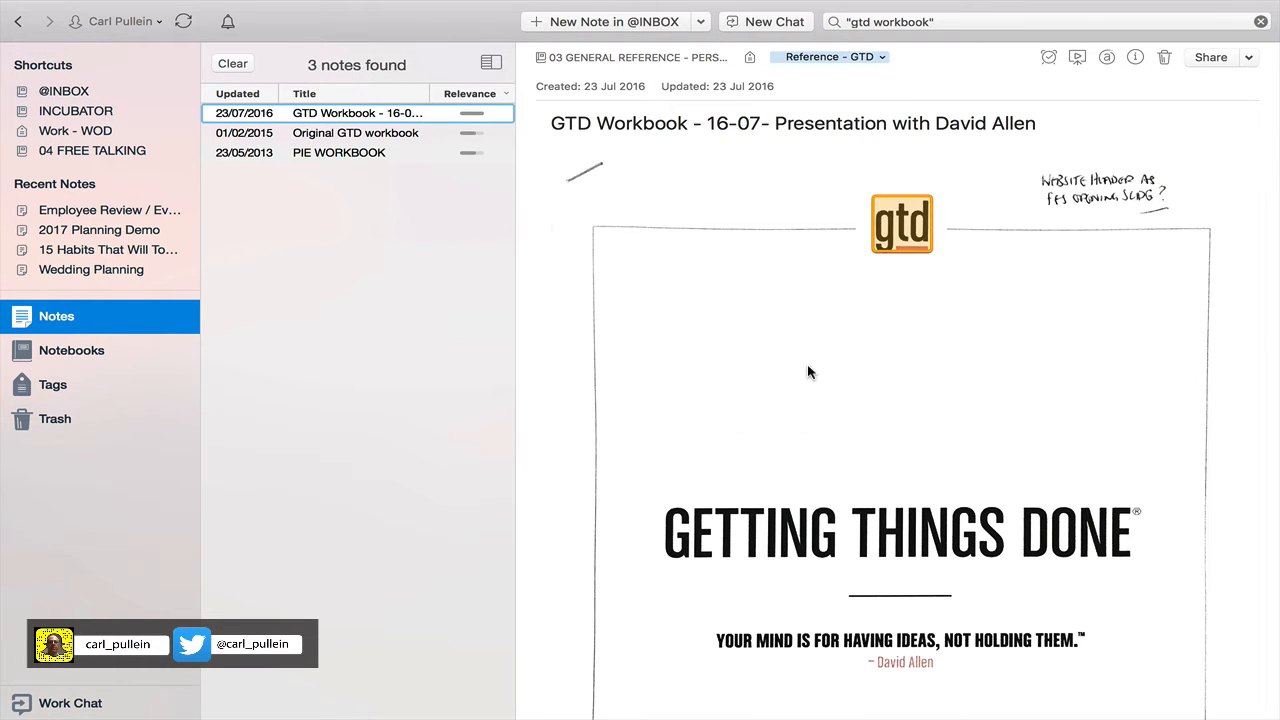
pyautogui.click(810, 372)
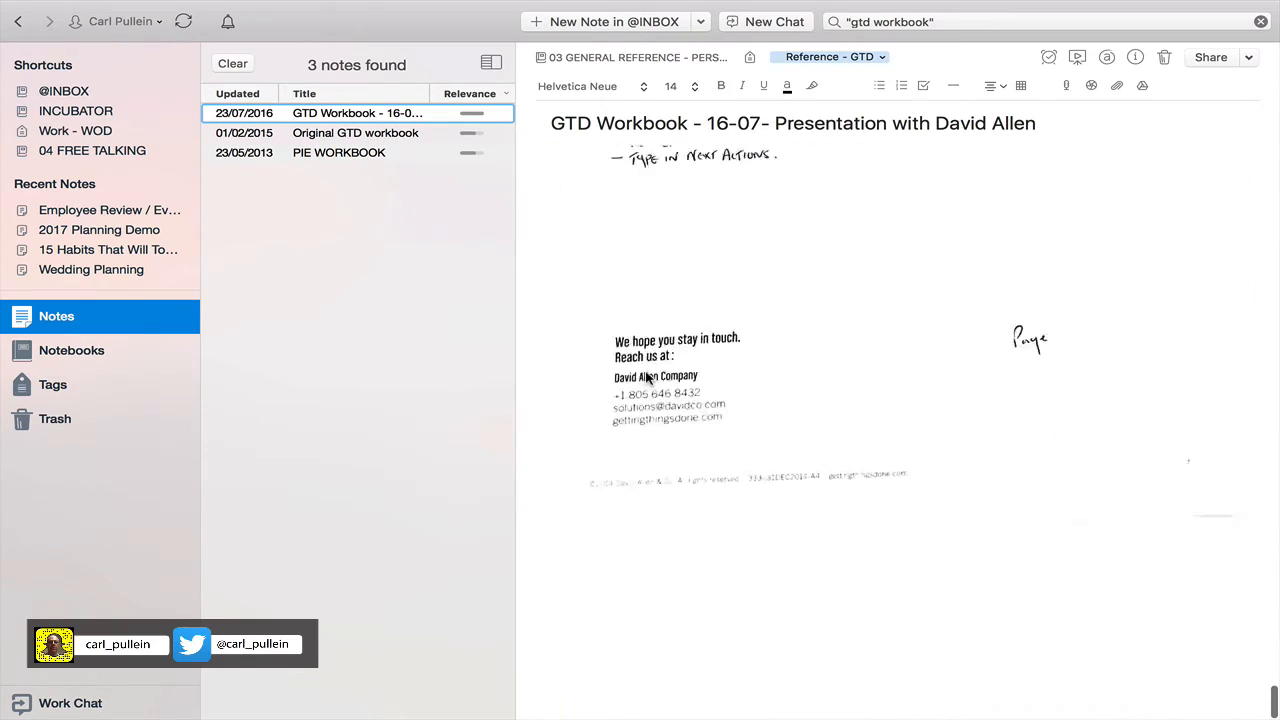
pyautogui.scroll(-3)
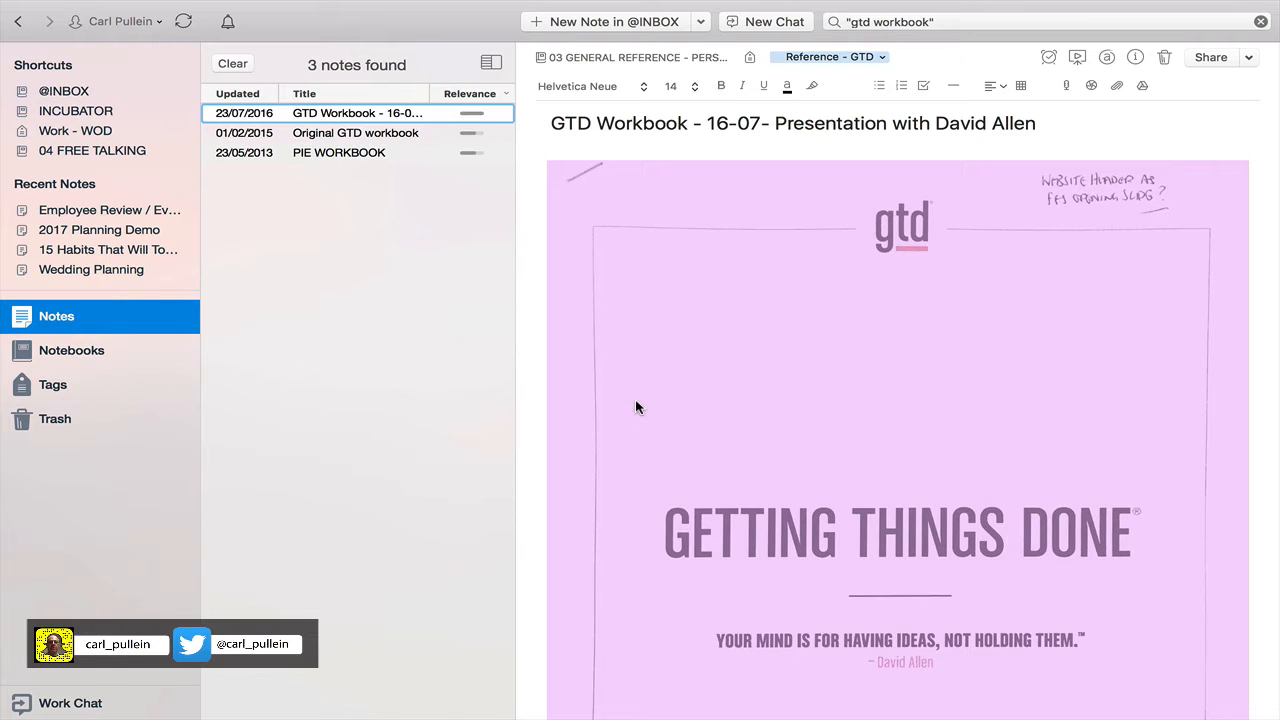
# Convert the GTD Workbook note to PDF and rerun the 'GTD workbook' search
pyautogui.rightClick(639, 407)
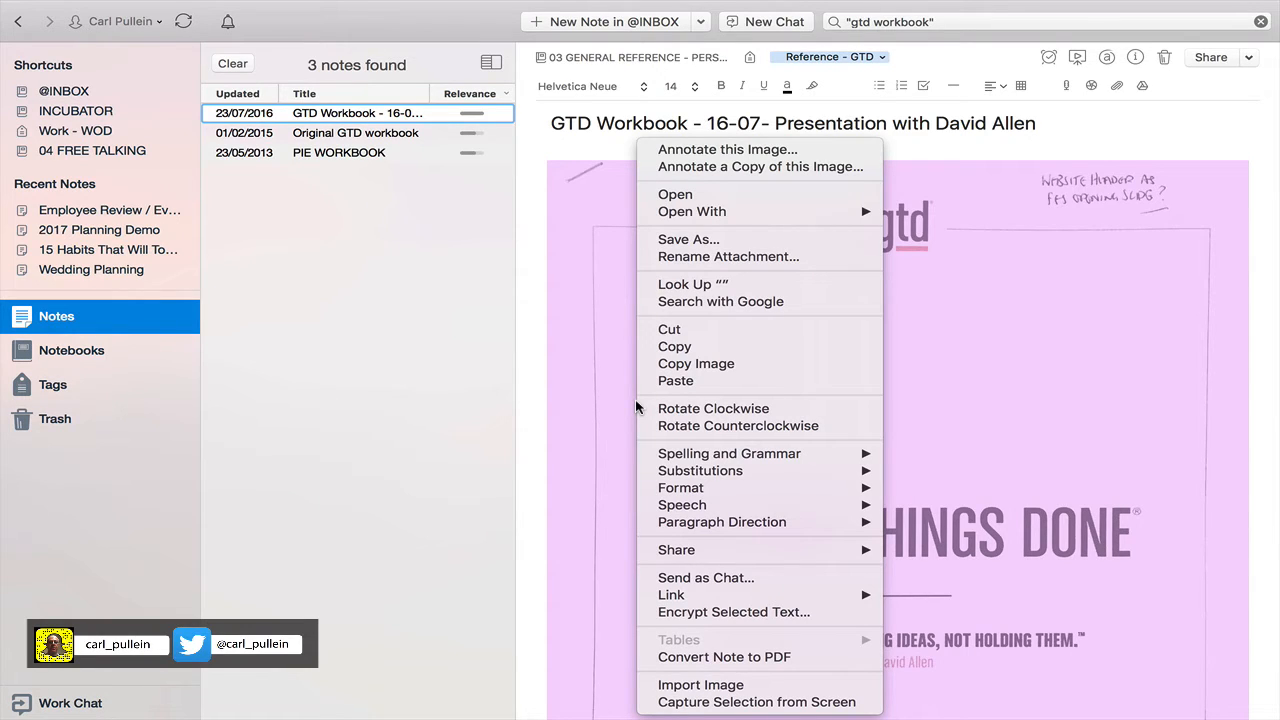
pyautogui.moveTo(727, 672)
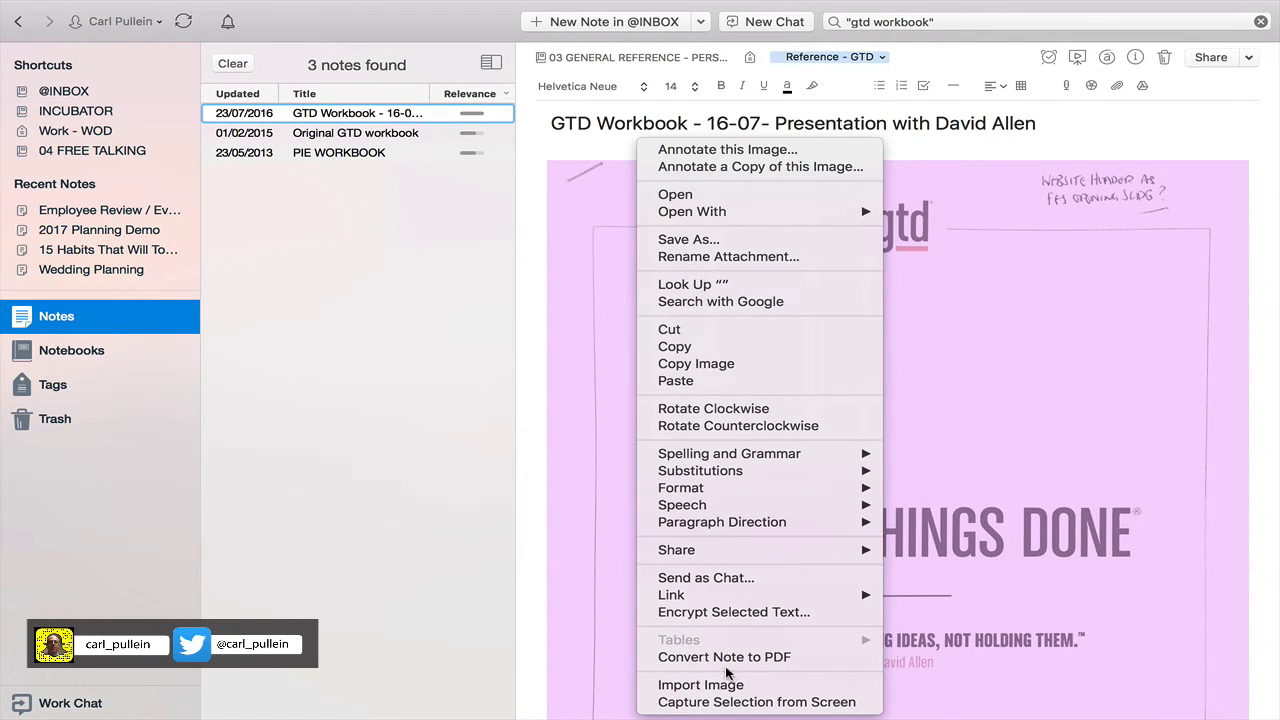
pyautogui.moveTo(724, 657)
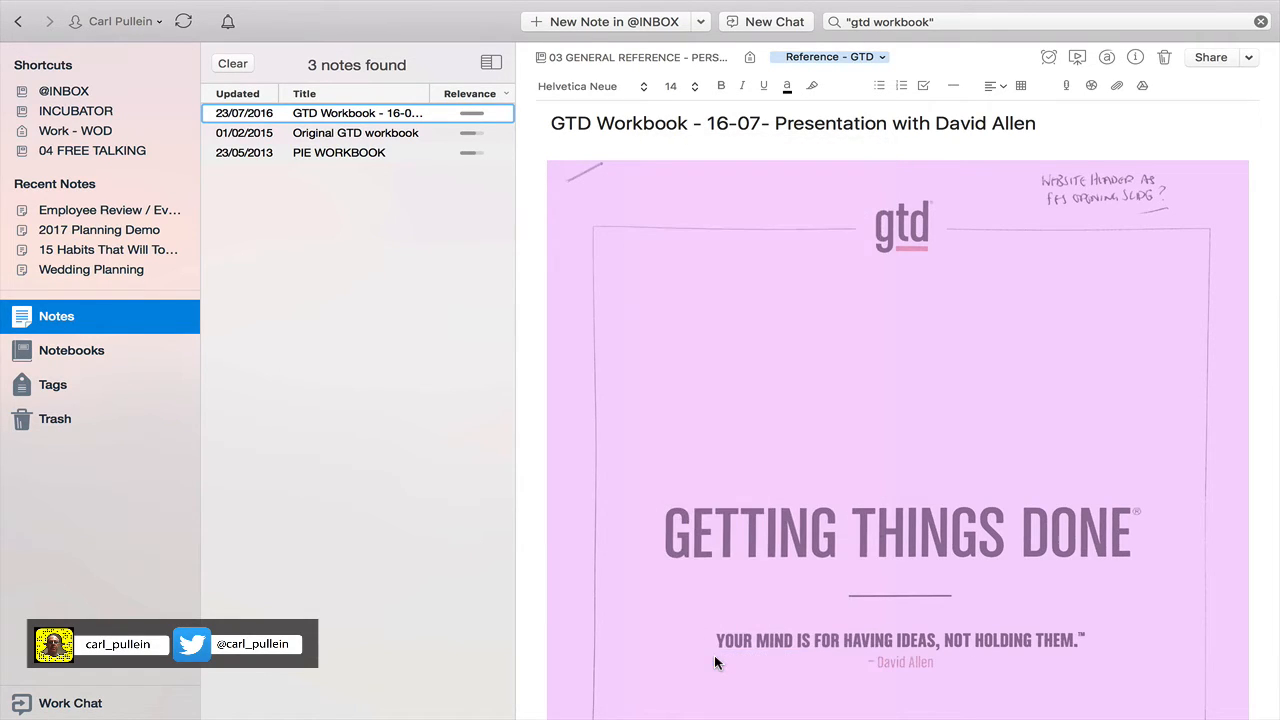
pyautogui.click(615, 21)
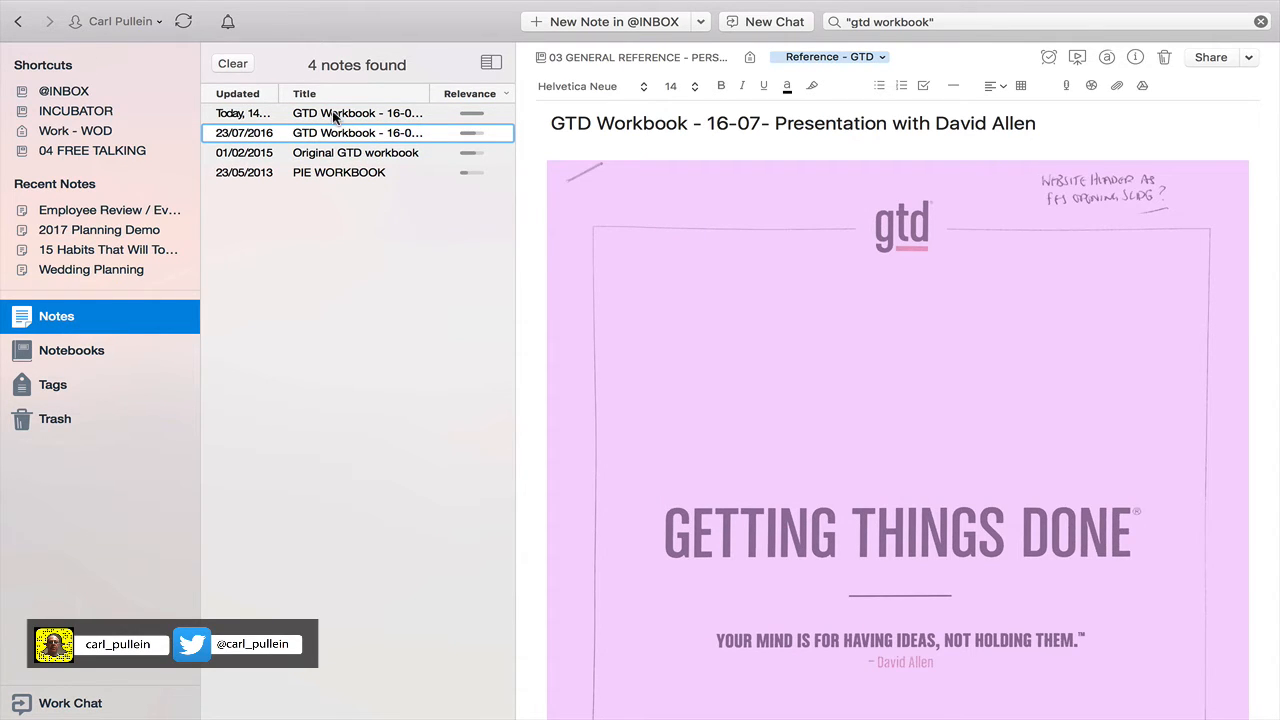
pyautogui.click(64, 91)
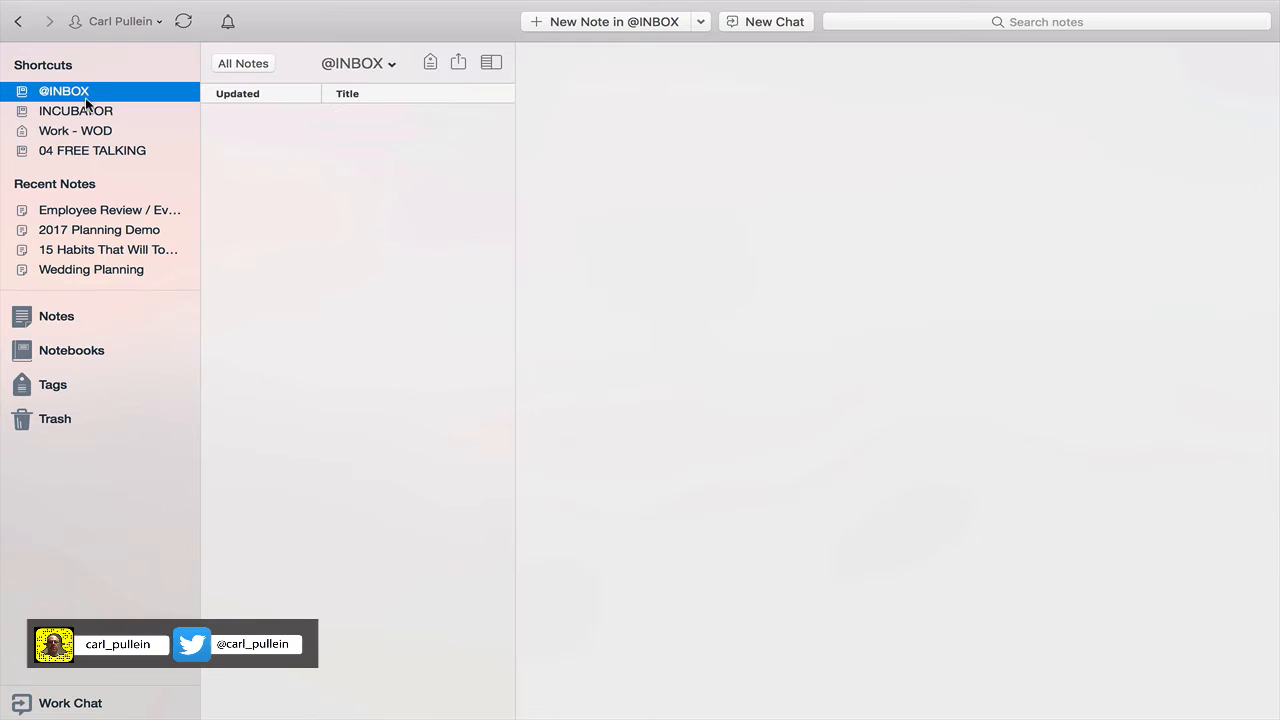
pyautogui.click(1045, 21)
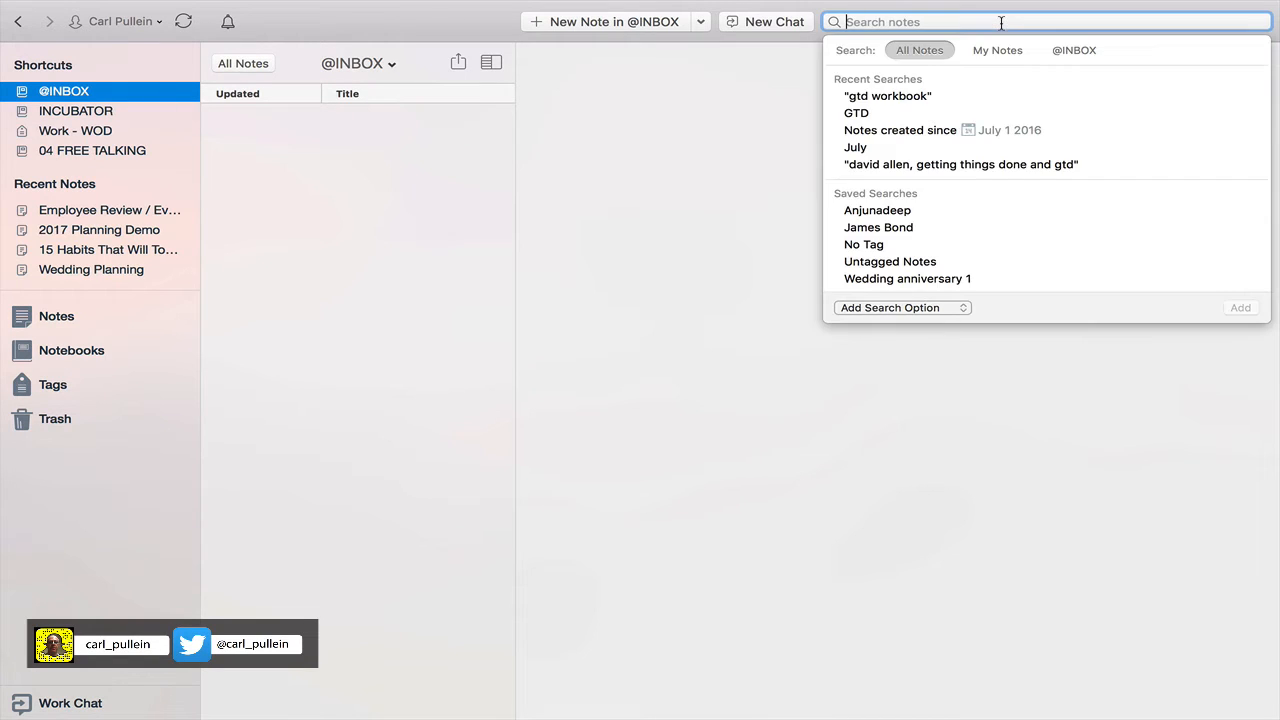
pyautogui.write('GTD')
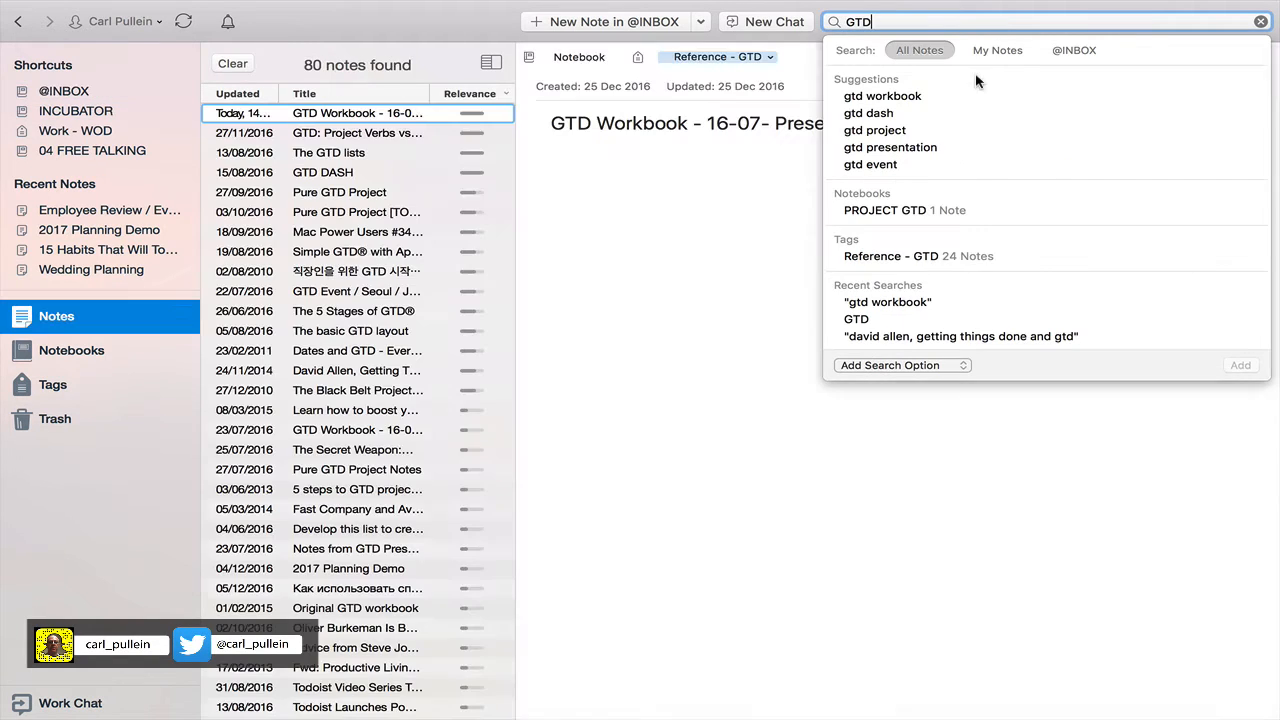
pyautogui.click(882, 95)
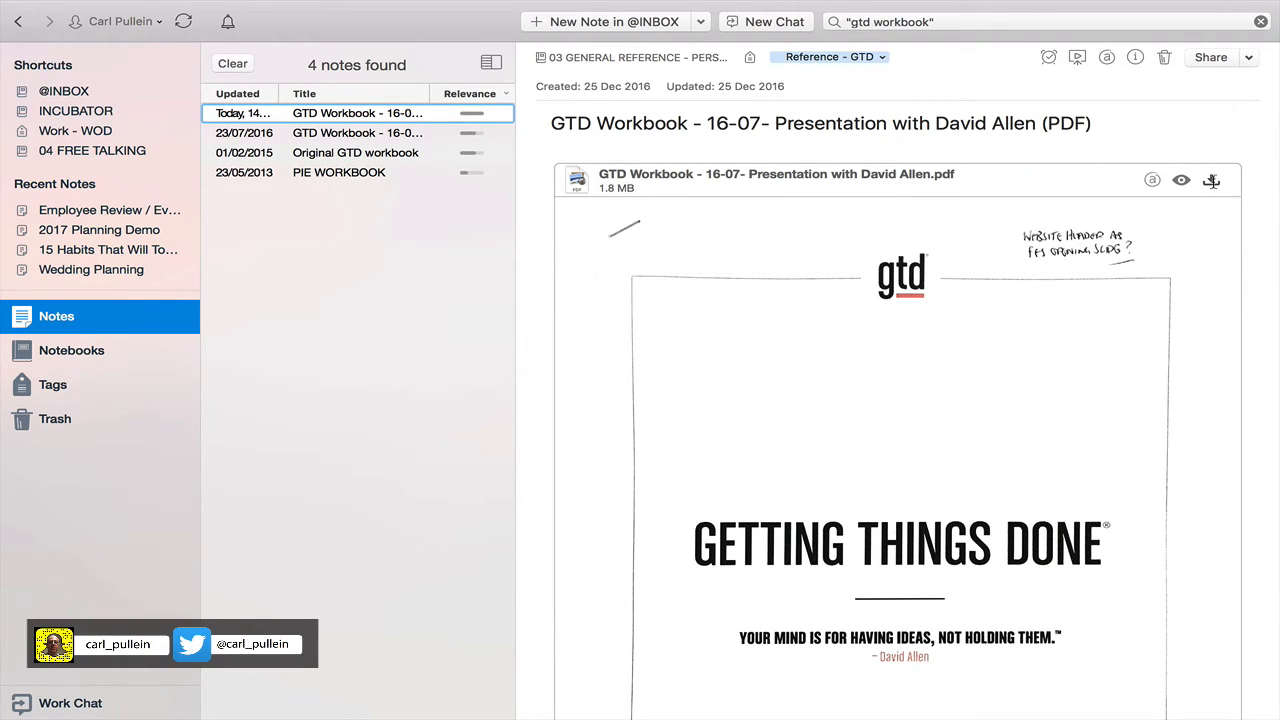
# Save the GTD Workbook PDF attachment to the Desktop
pyautogui.click(1211, 180)
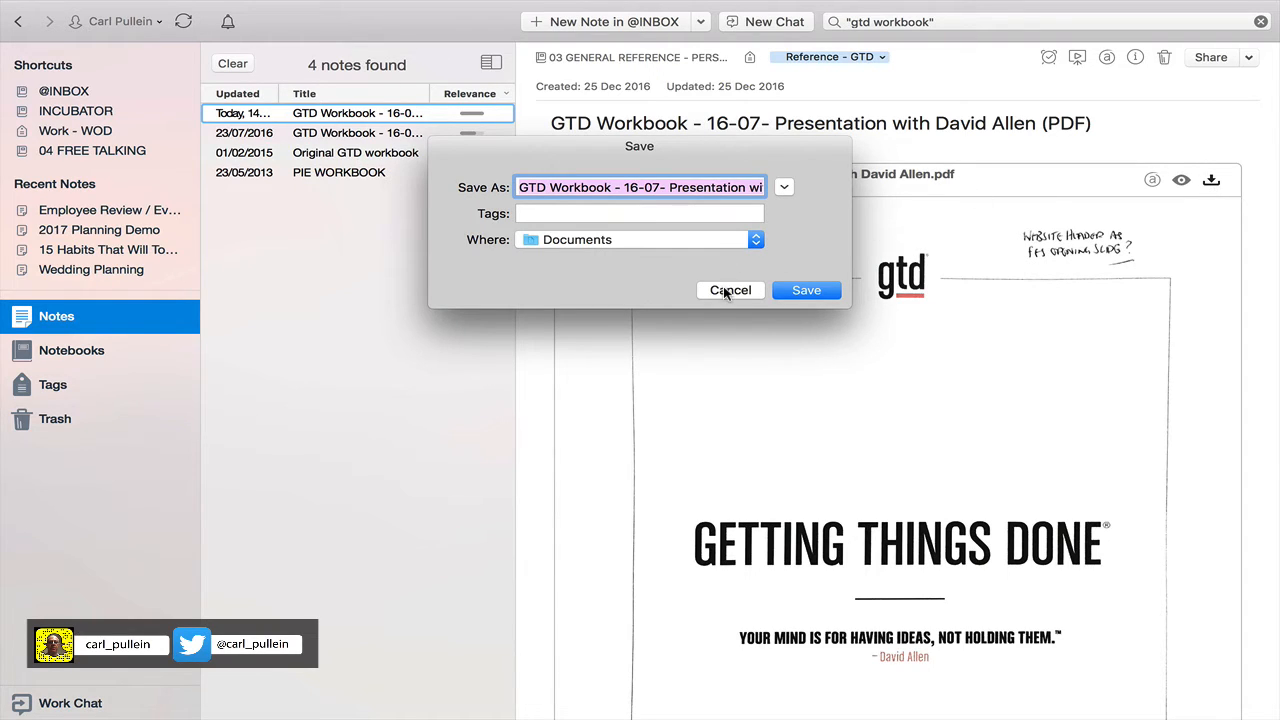
pyautogui.click(730, 290)
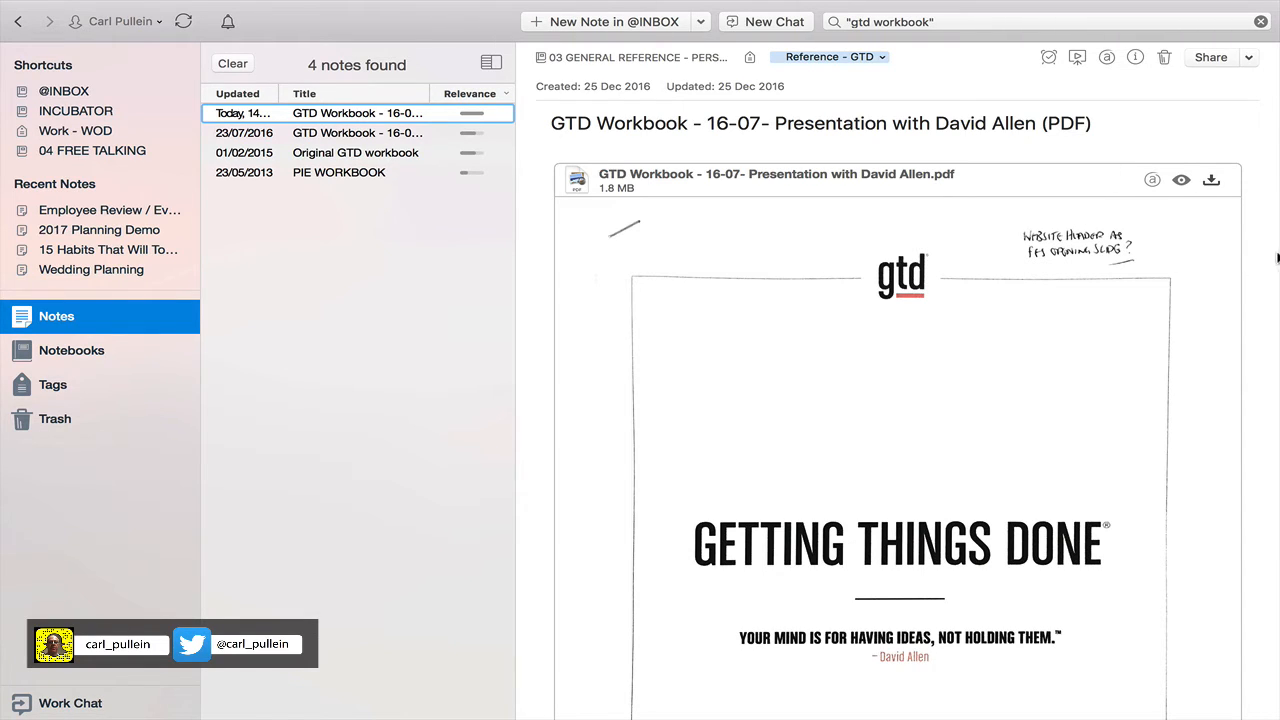
pyautogui.moveTo(1255, 248)
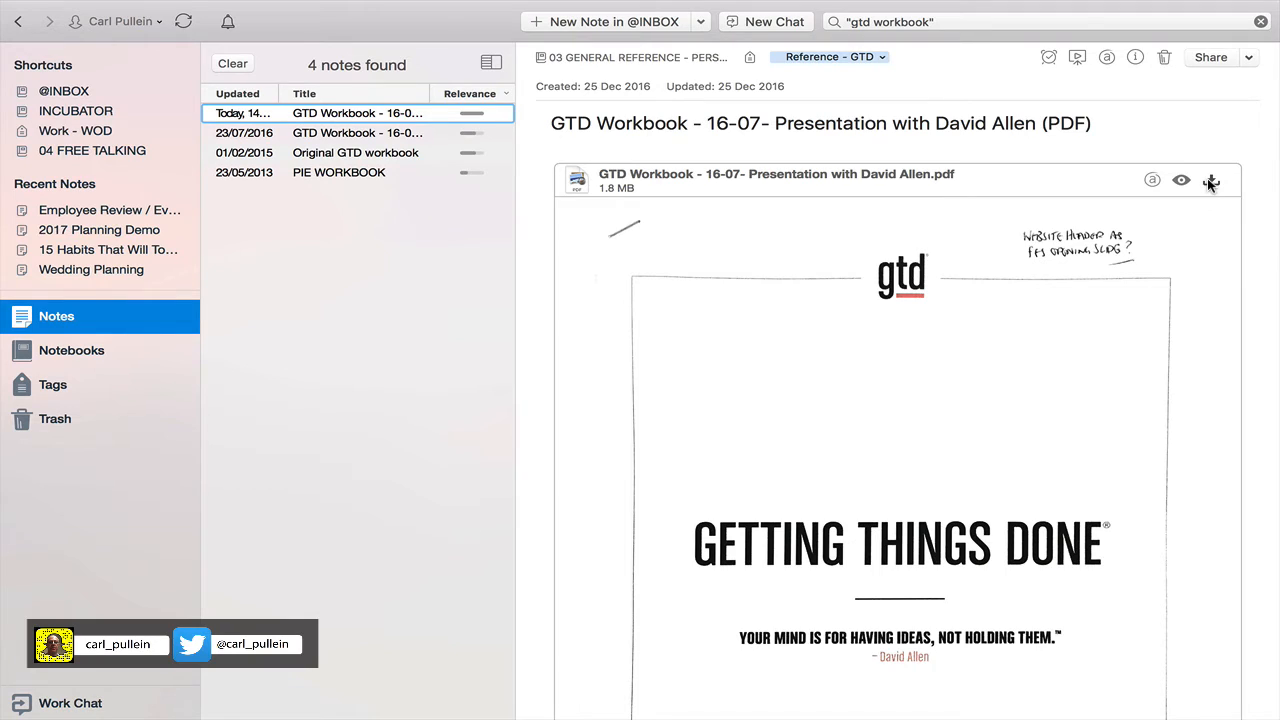
pyautogui.click(1211, 180)
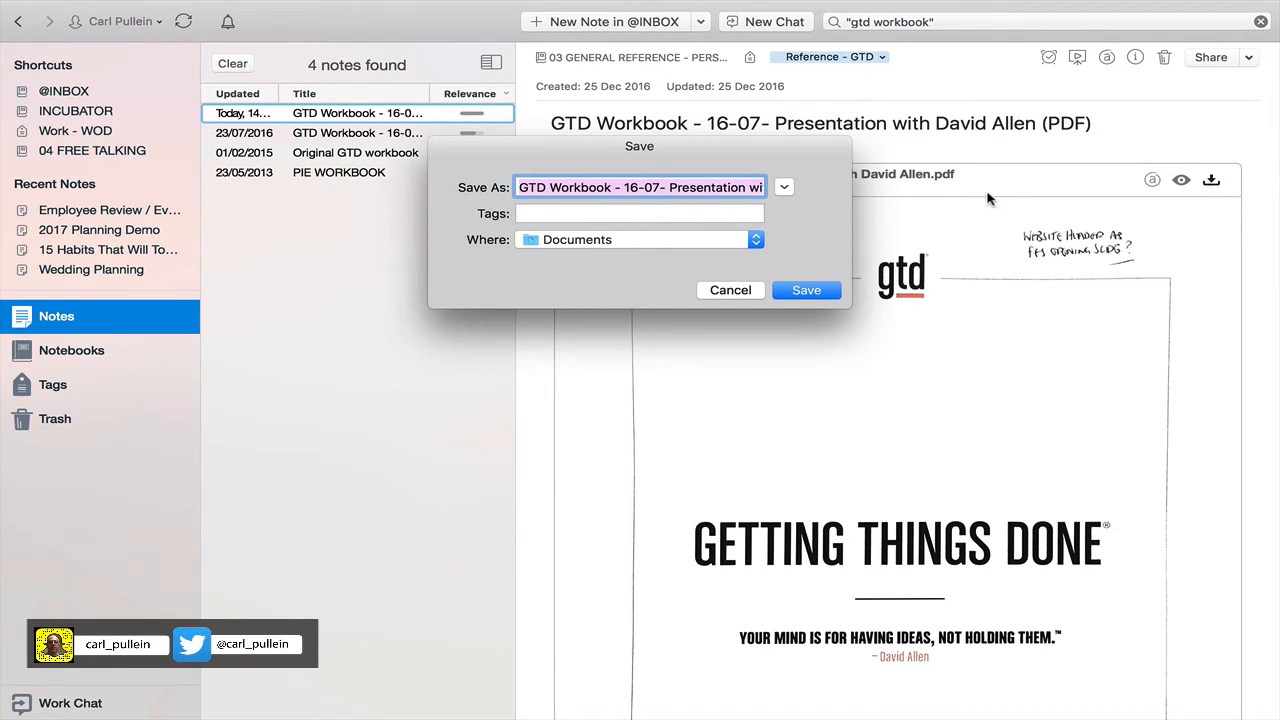
pyautogui.click(755, 239)
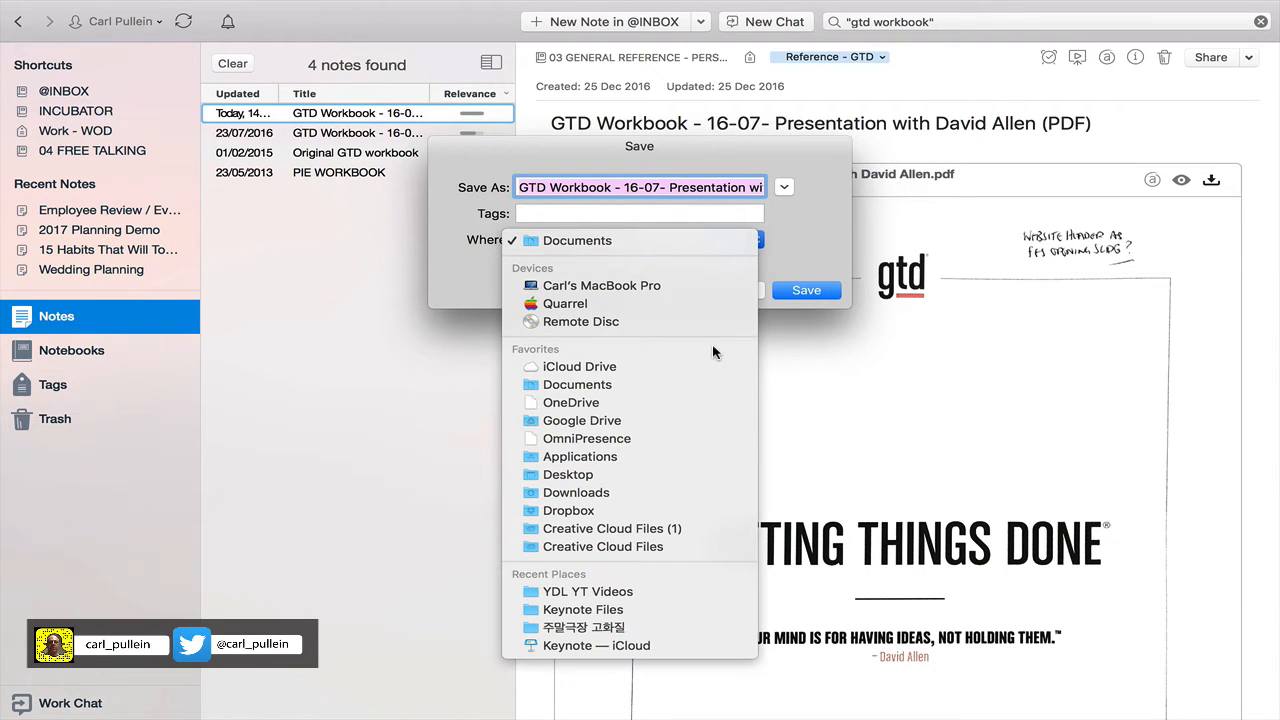
pyautogui.click(568, 474)
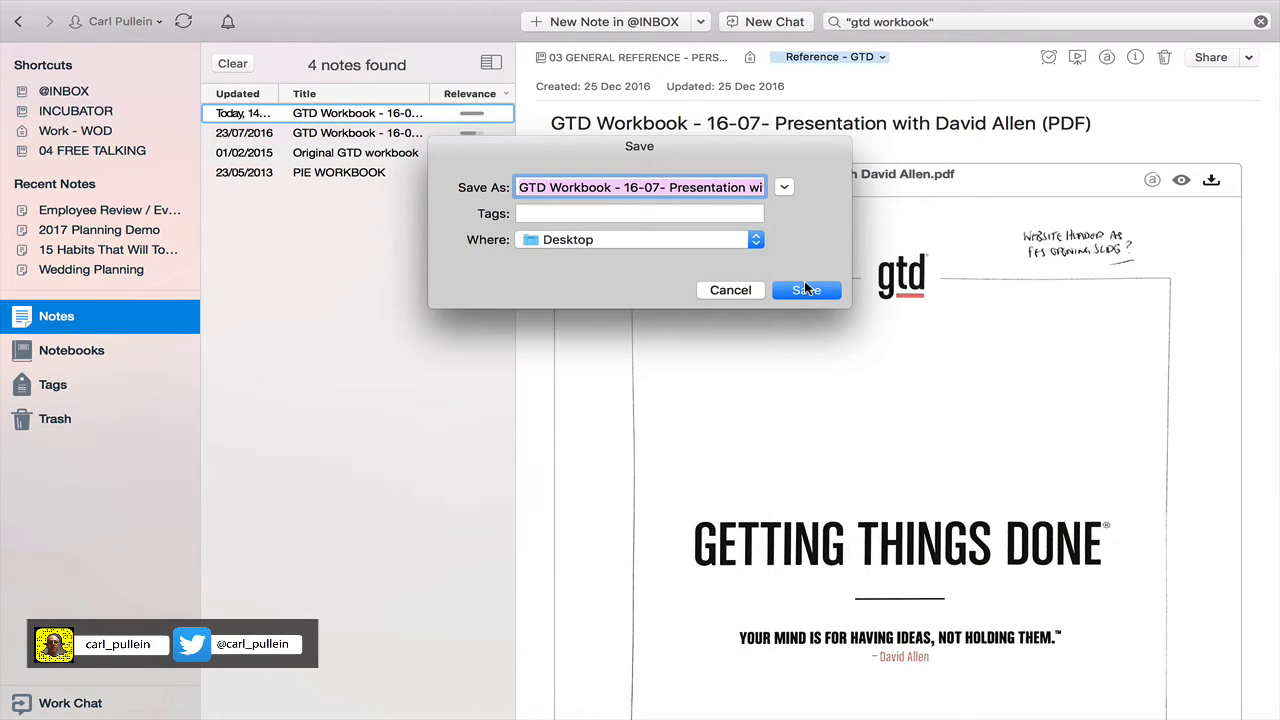
pyautogui.click(806, 290)
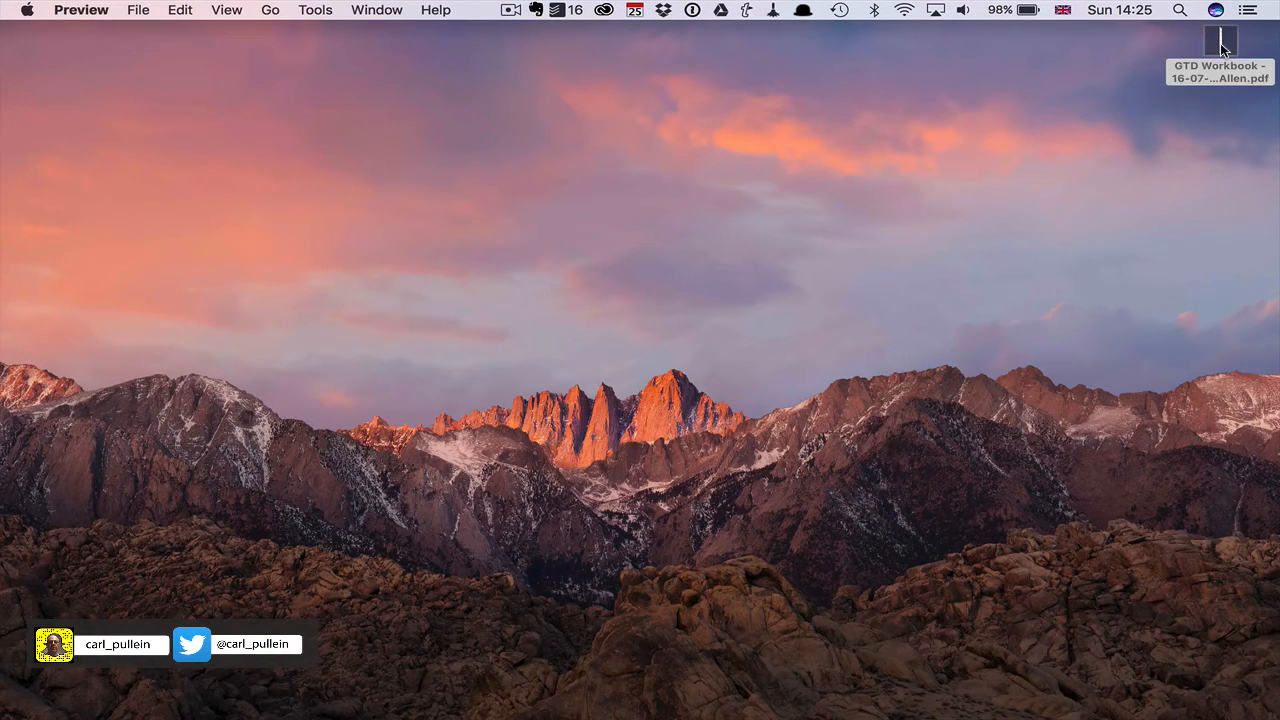
# Open the saved workbook PDF in Preview and scroll its cover page
pyautogui.click(1219, 70)
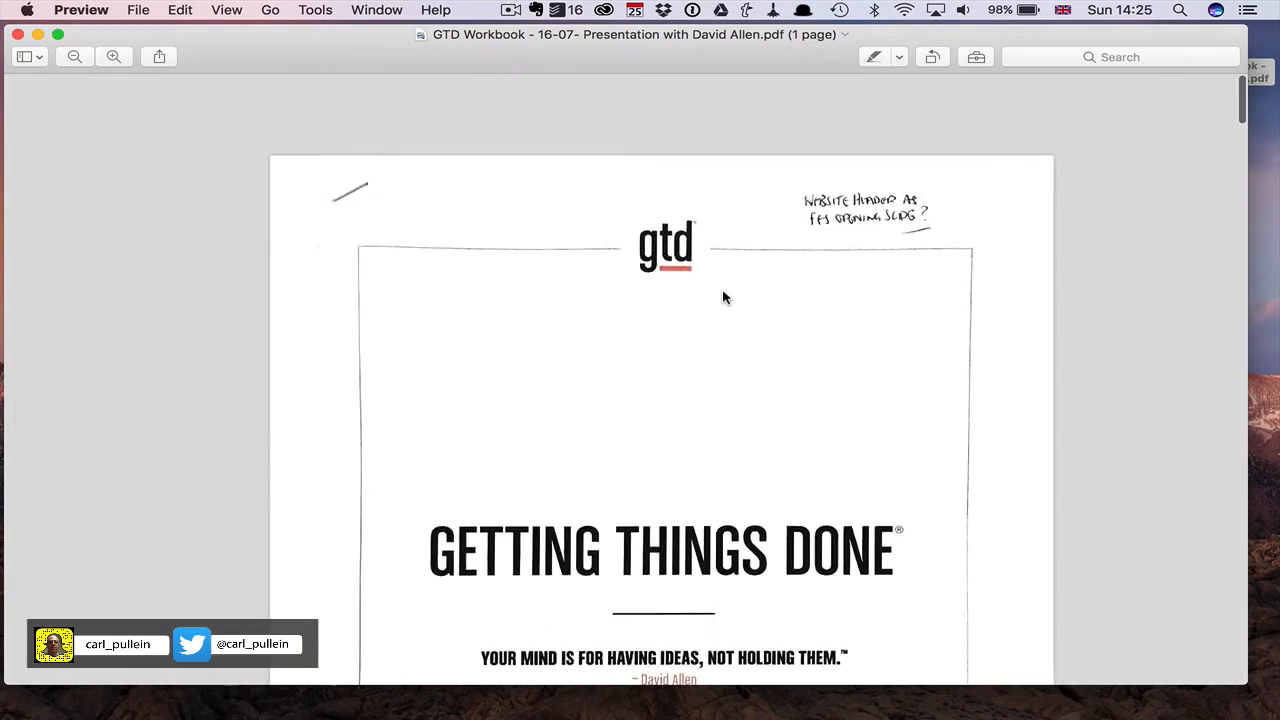
pyautogui.scroll(-3)
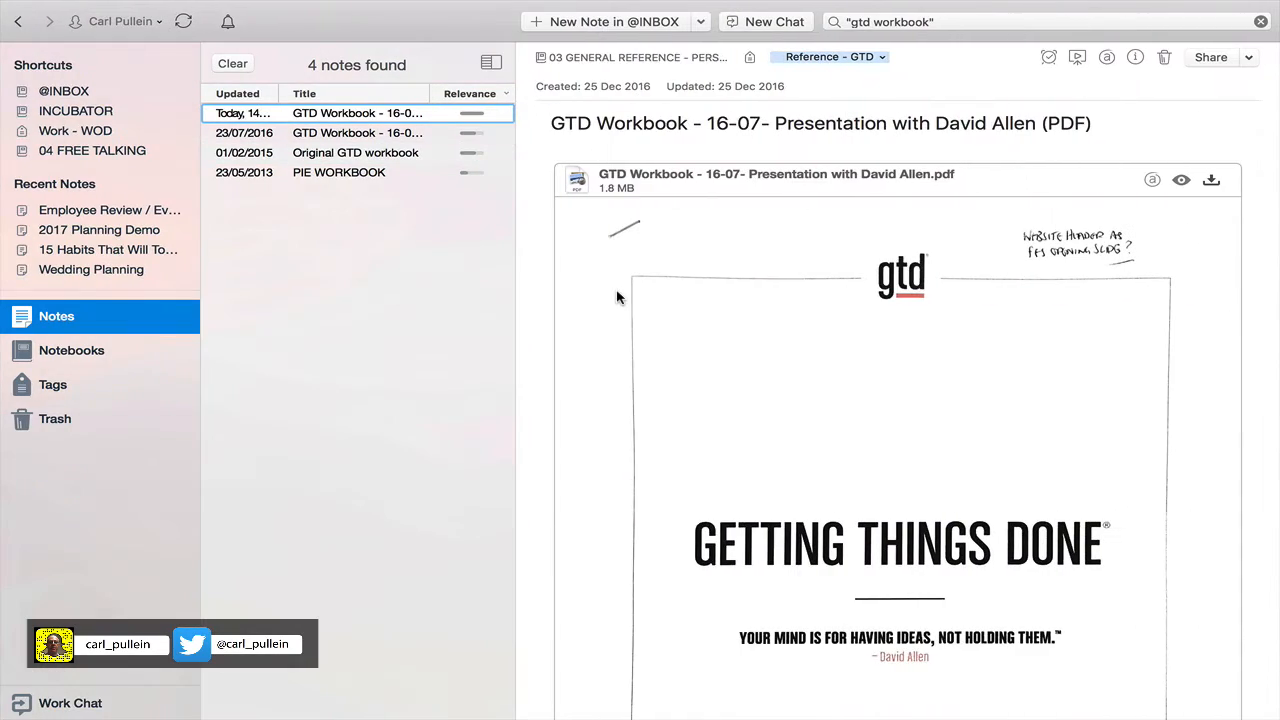
# Export the 23/07/2016 GTD Workbook note in HTML format to the Desktop
pyautogui.click(357, 132)
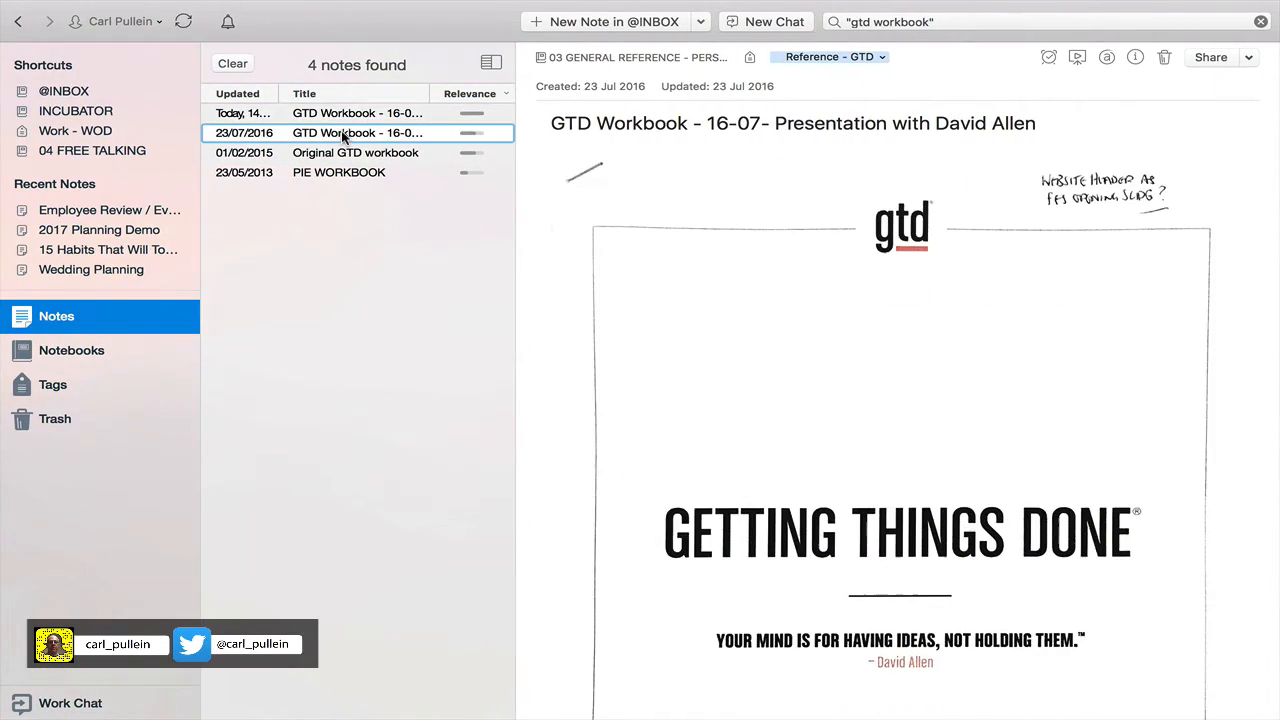
pyautogui.moveTo(543, 221)
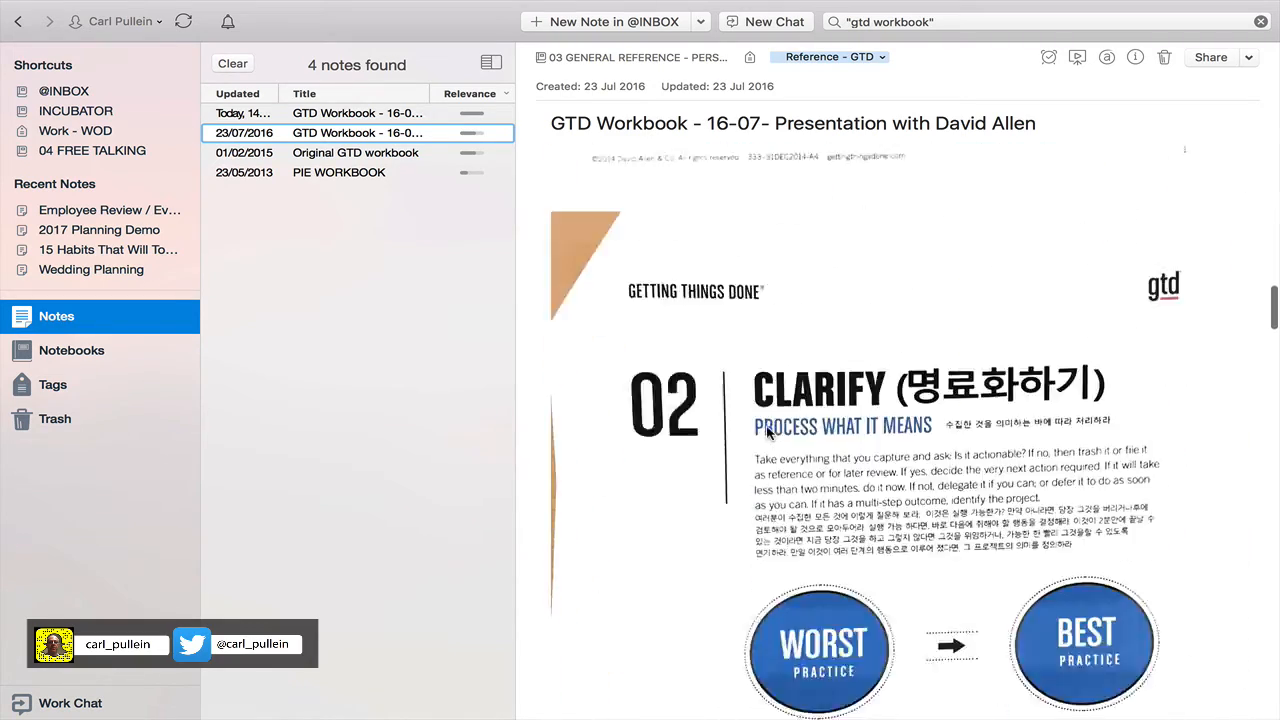
pyautogui.scroll(-3)
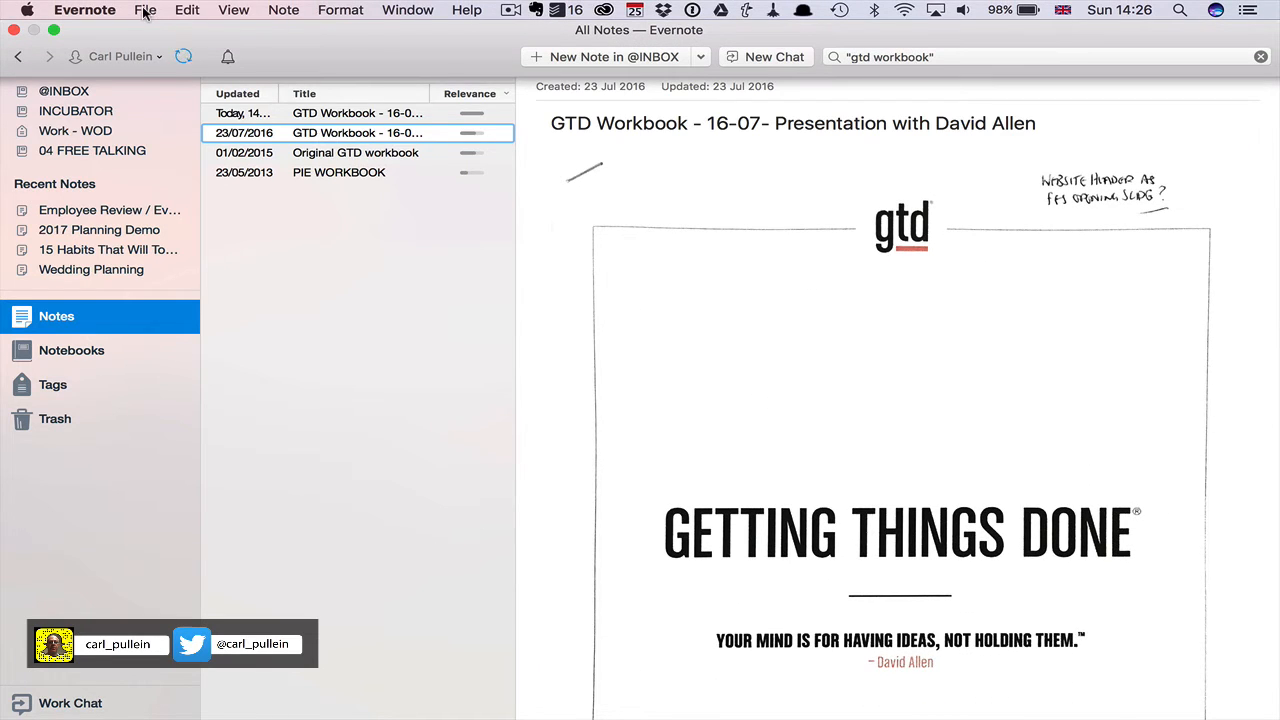
pyautogui.click(145, 10)
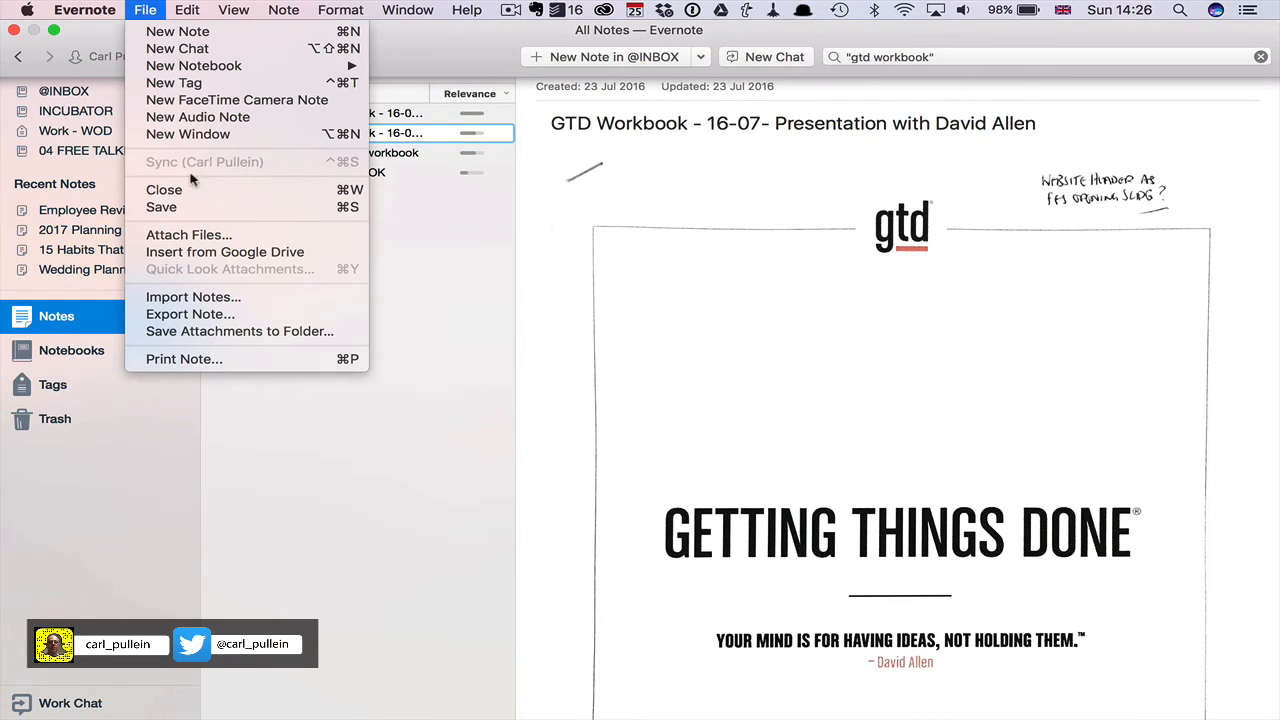
pyautogui.moveTo(190, 314)
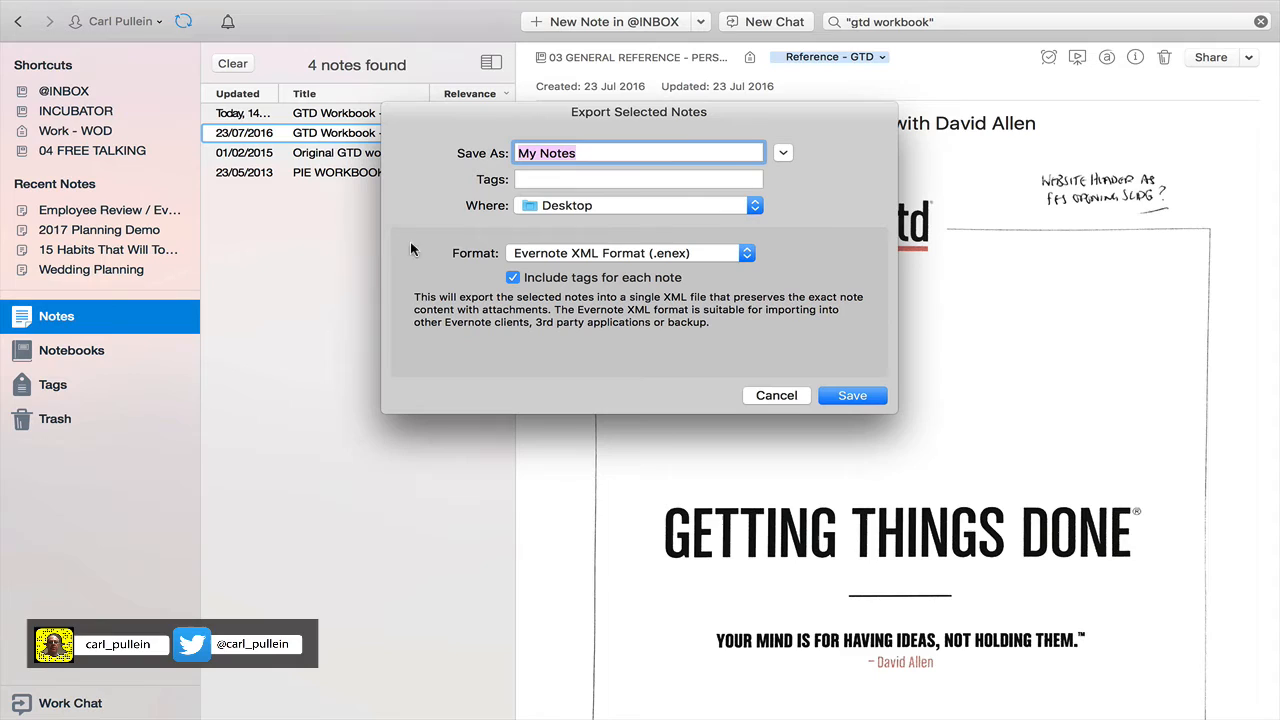
pyautogui.moveTo(560, 335)
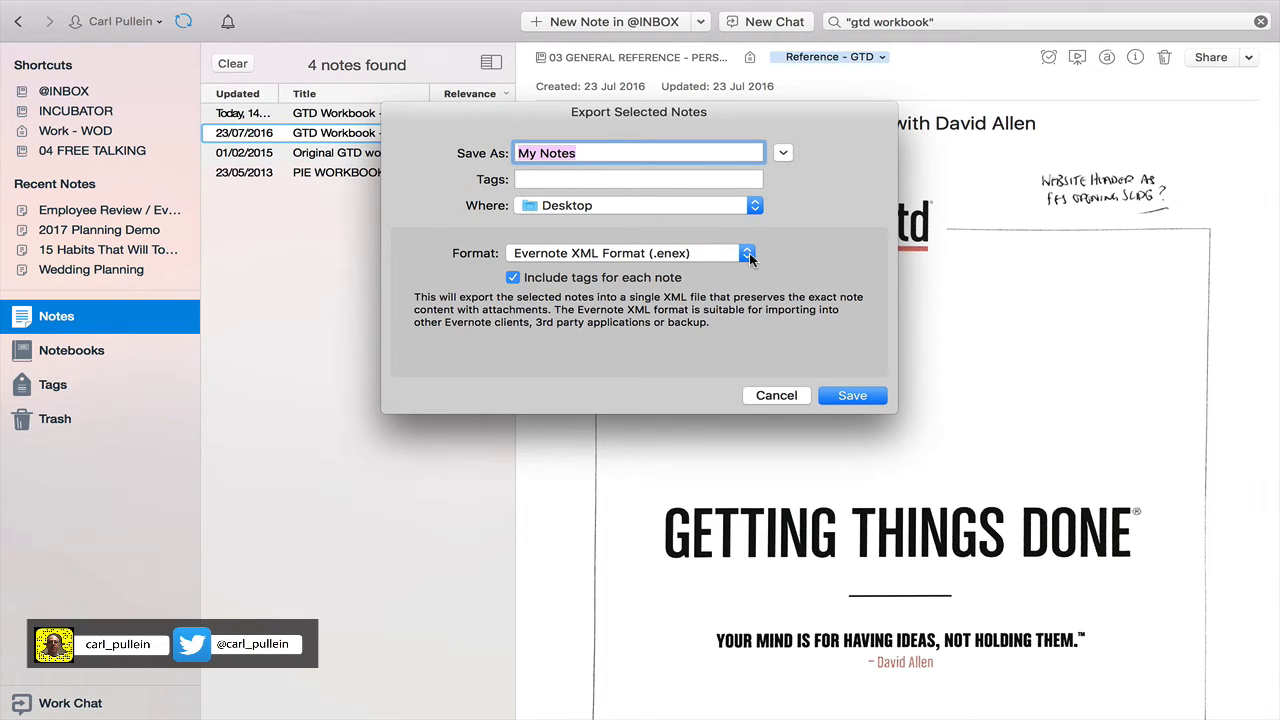
pyautogui.click(747, 252)
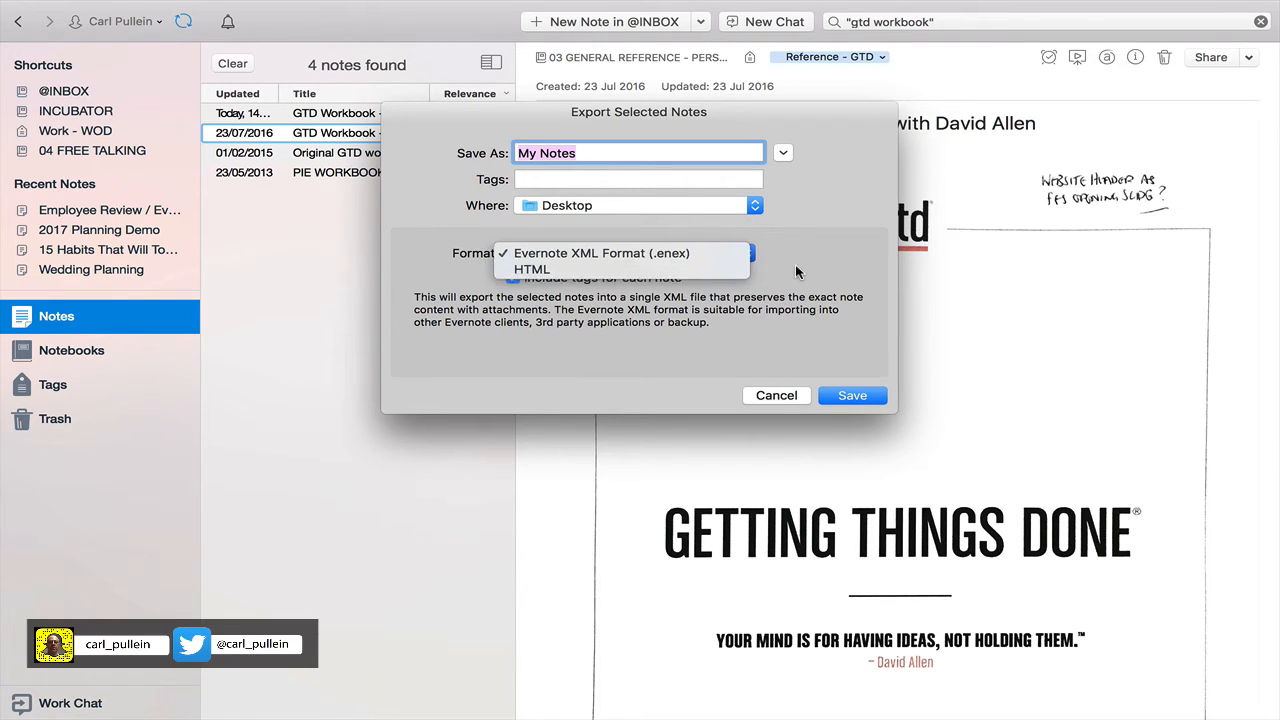
pyautogui.click(602, 253)
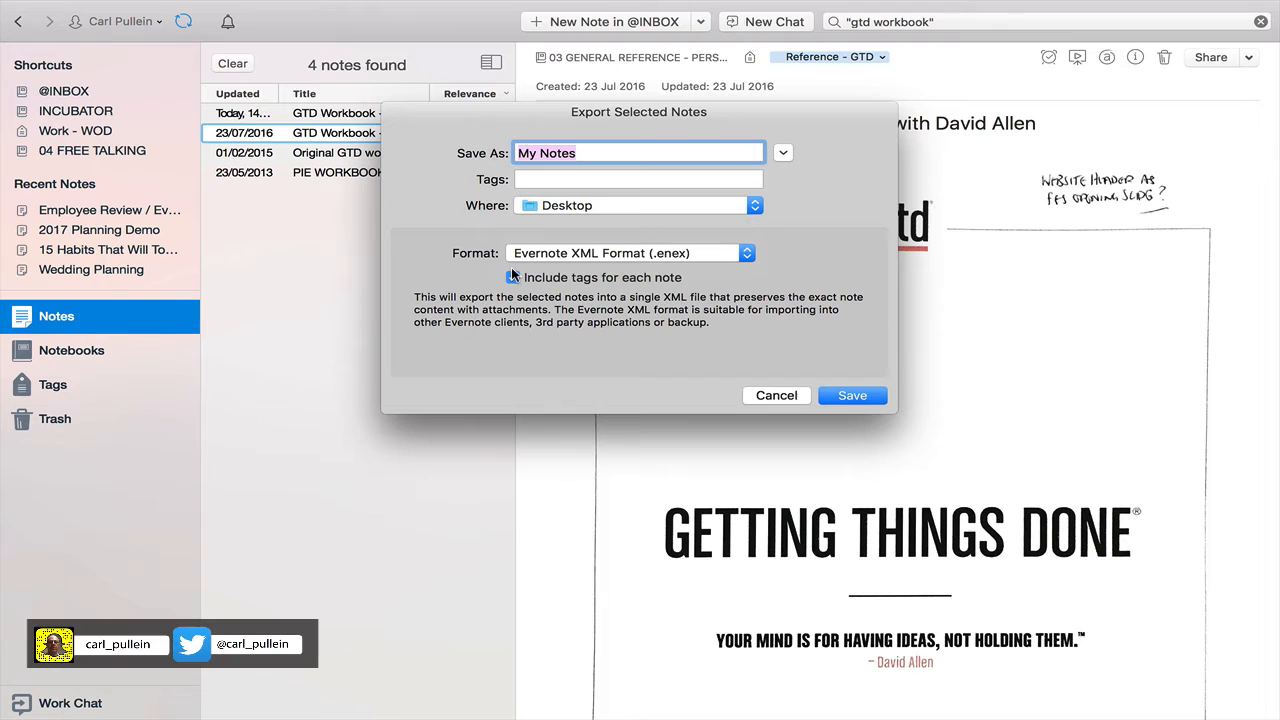
pyautogui.click(627, 252)
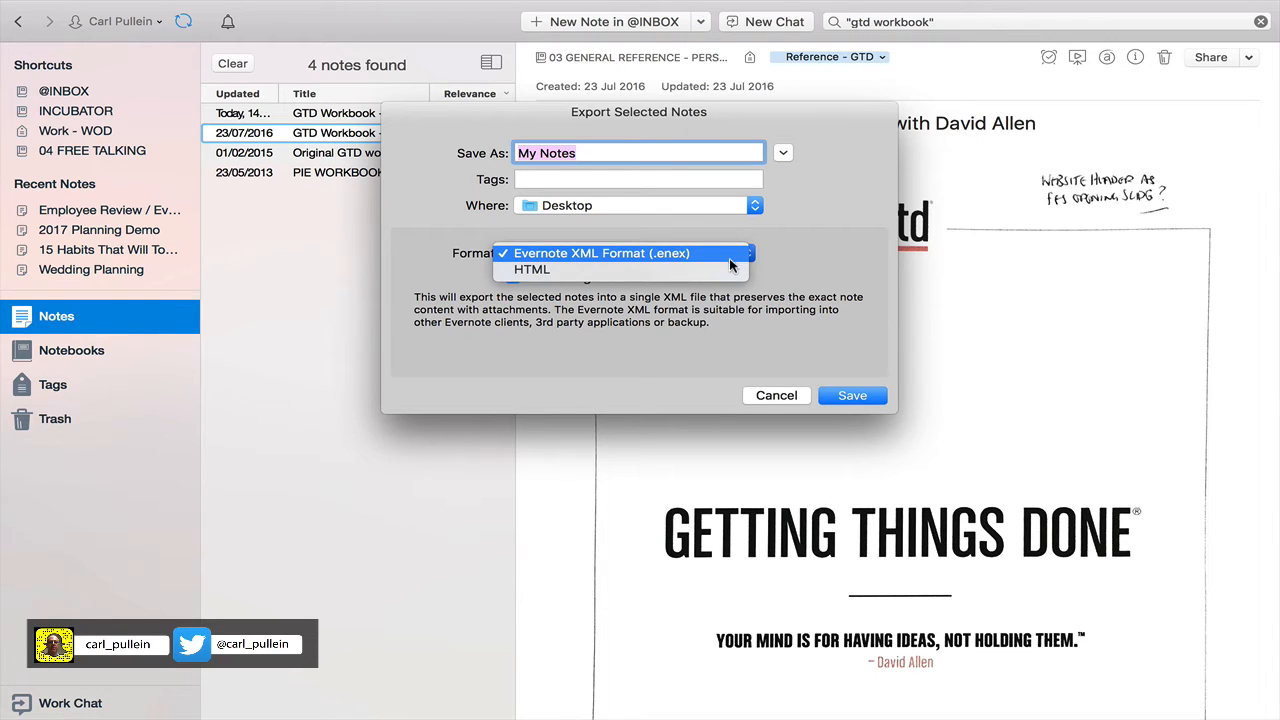
pyautogui.click(532, 269)
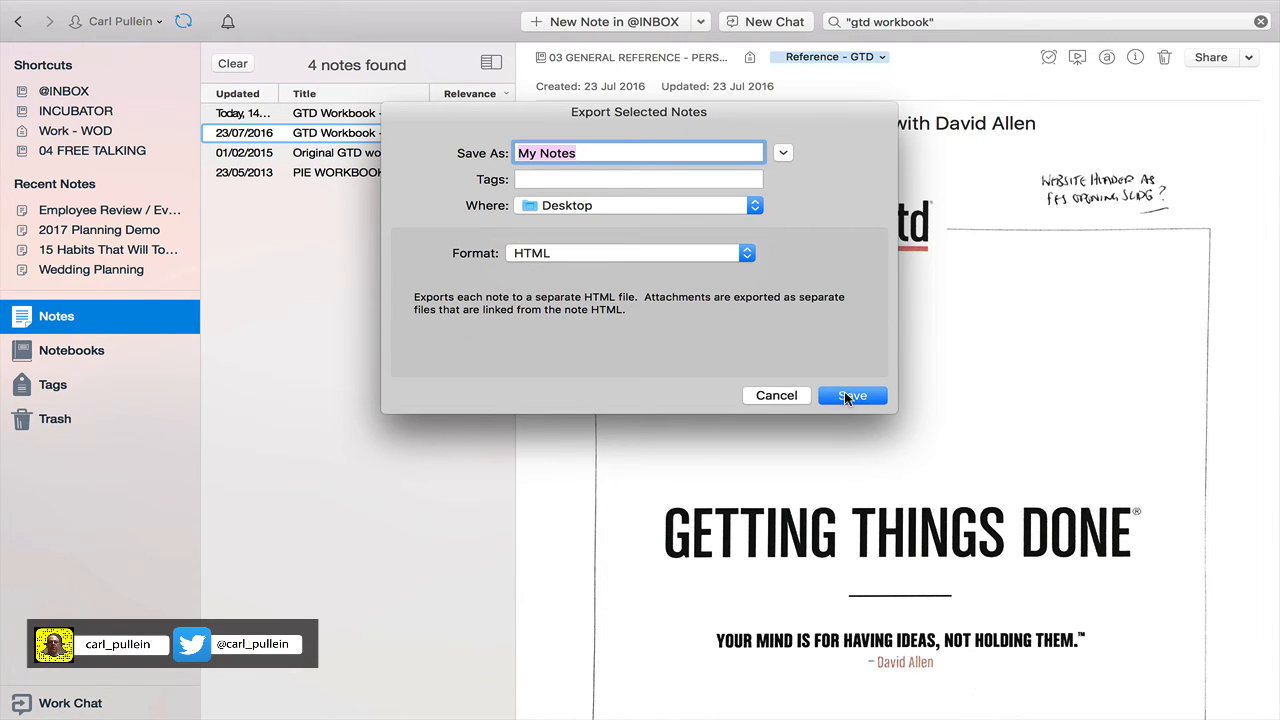
pyautogui.click(851, 395)
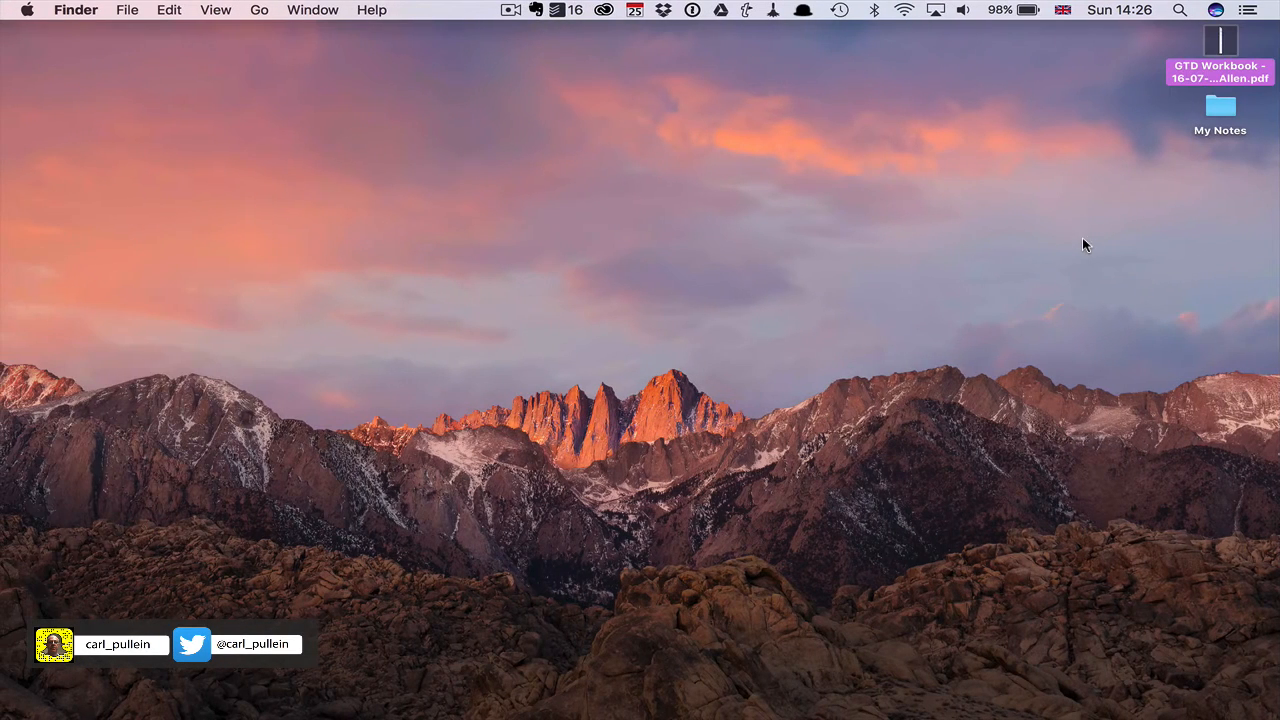
# Open the workbook HTML file from the desktop's My Notes folder in Safari
pyautogui.doubleClick(1220, 107)
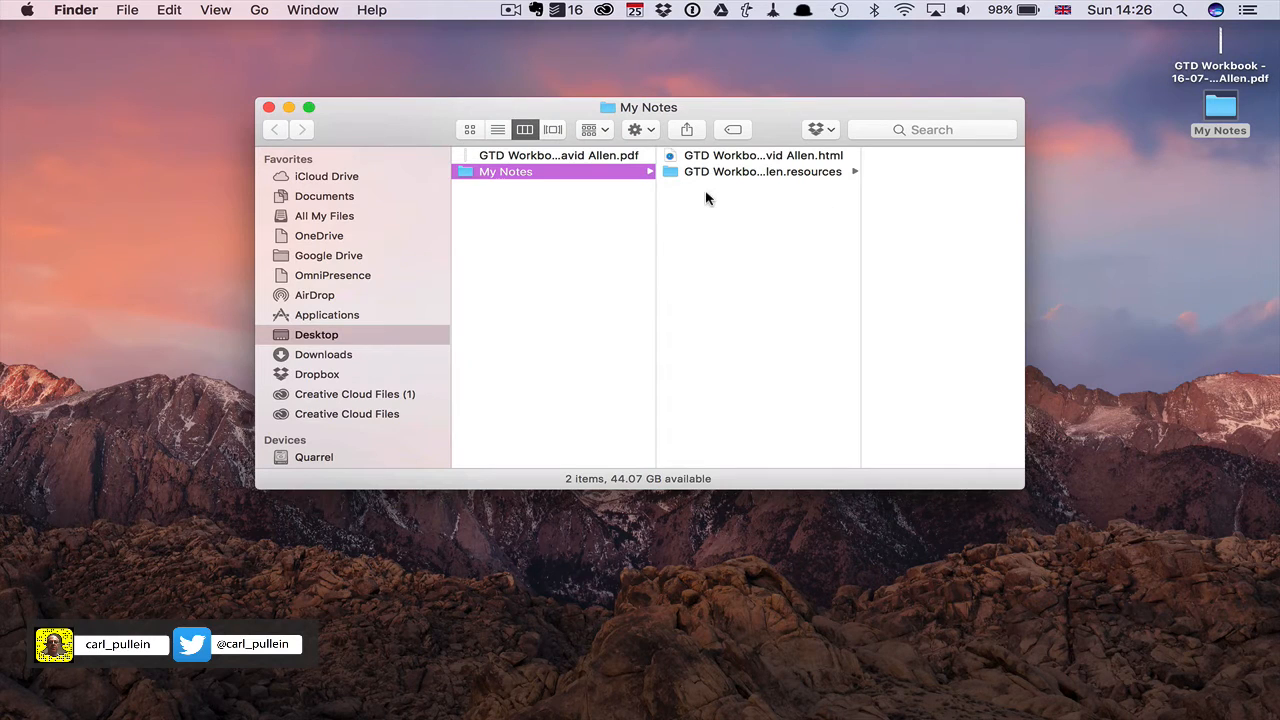
pyautogui.click(718, 155)
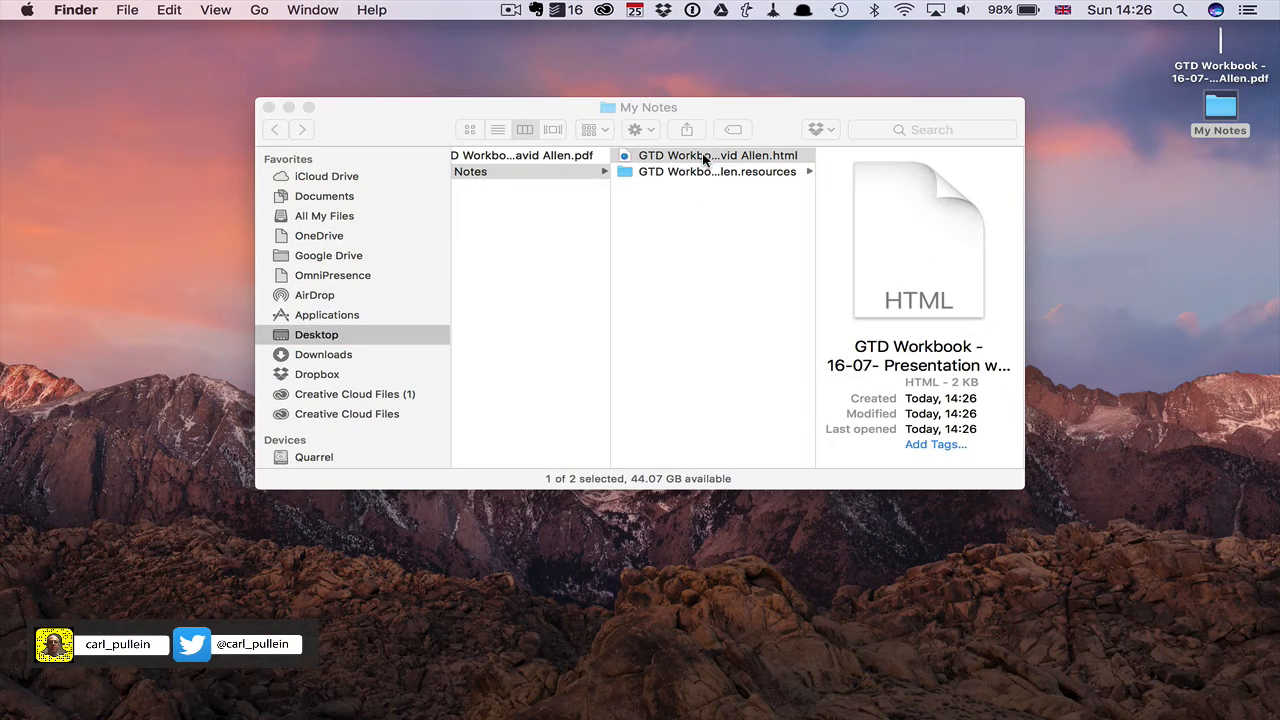
pyautogui.doubleClick(717, 155)
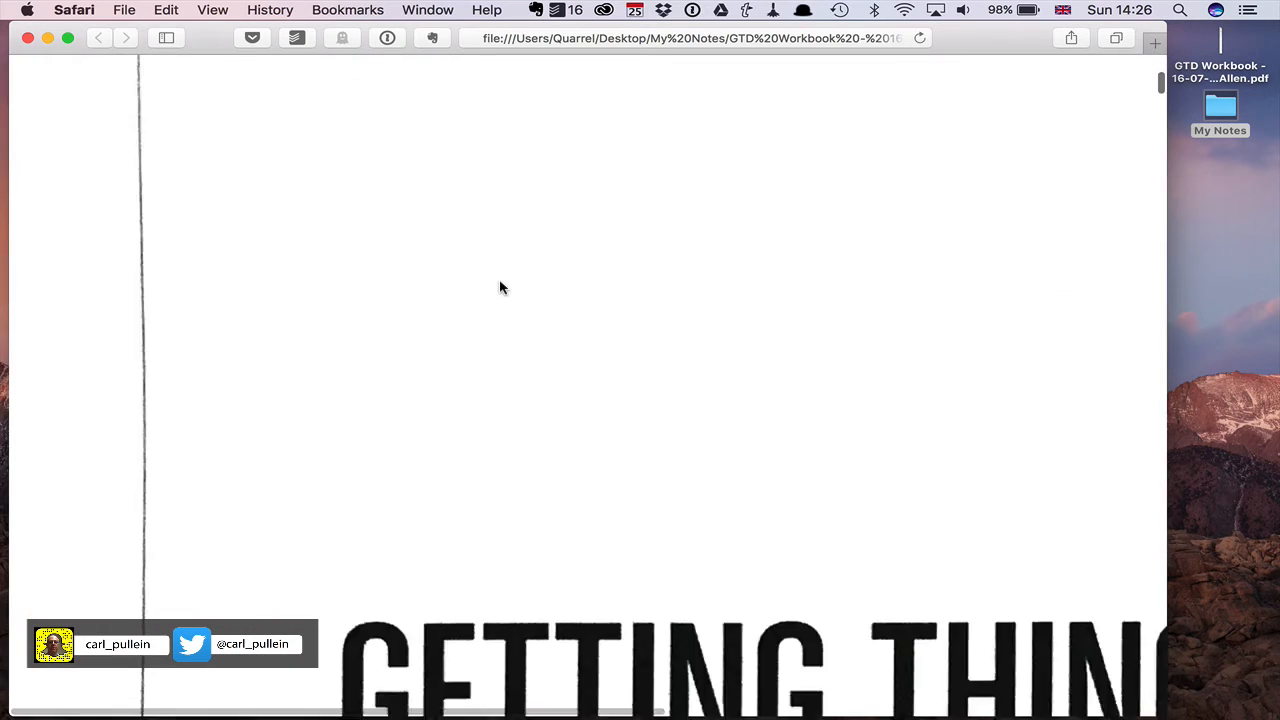
pyautogui.scroll(-3)
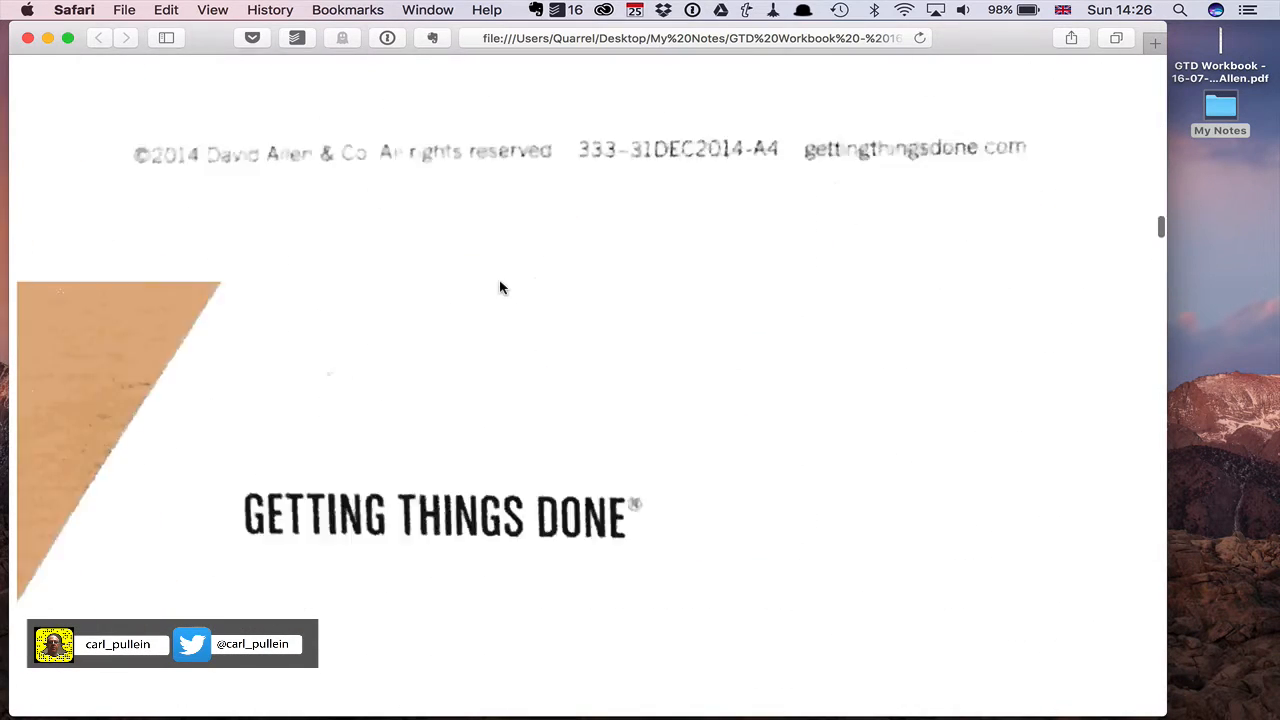
pyautogui.scroll(-3)
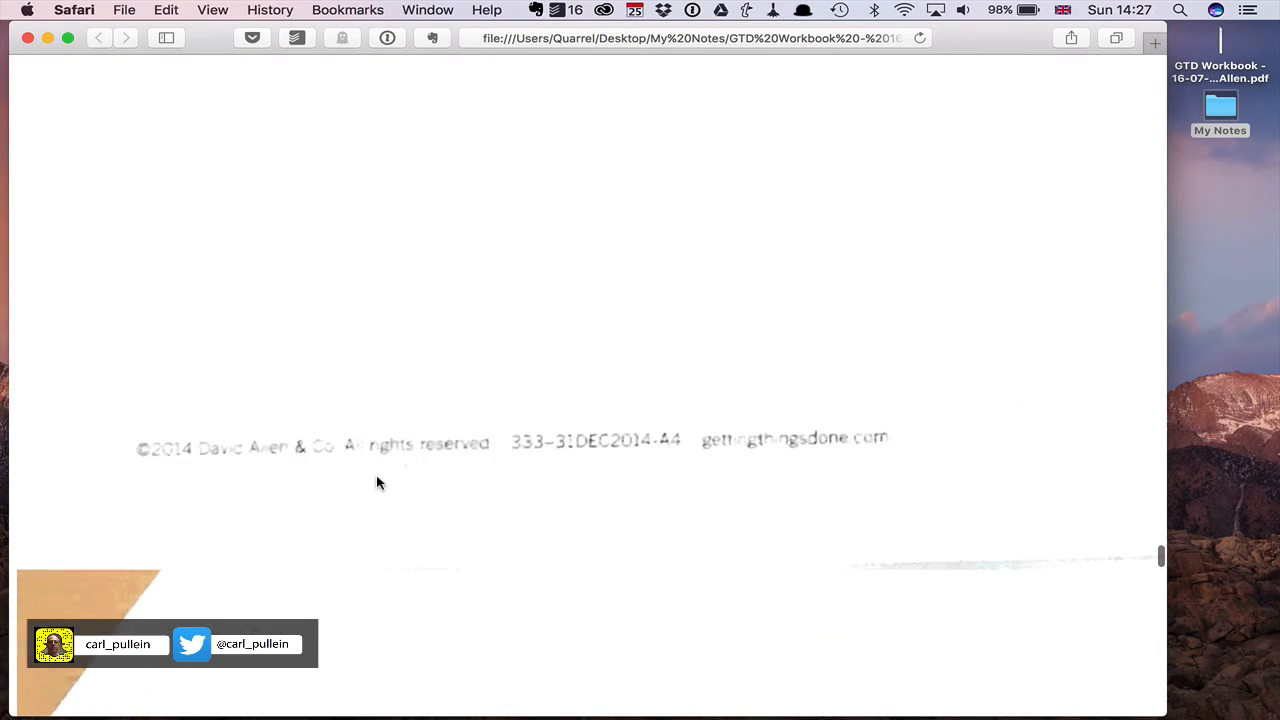
pyautogui.scroll(3)
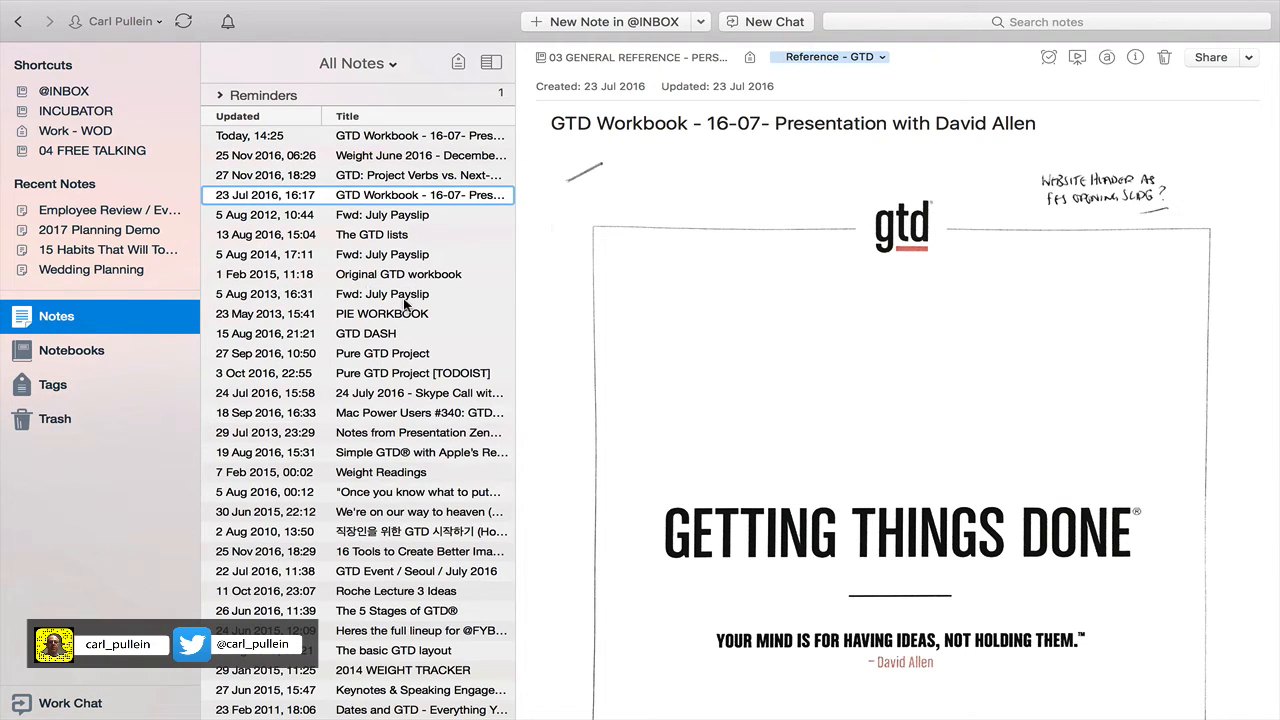
# Open The GTD lists note and run Convert Note to PDF on it
pyautogui.click(371, 234)
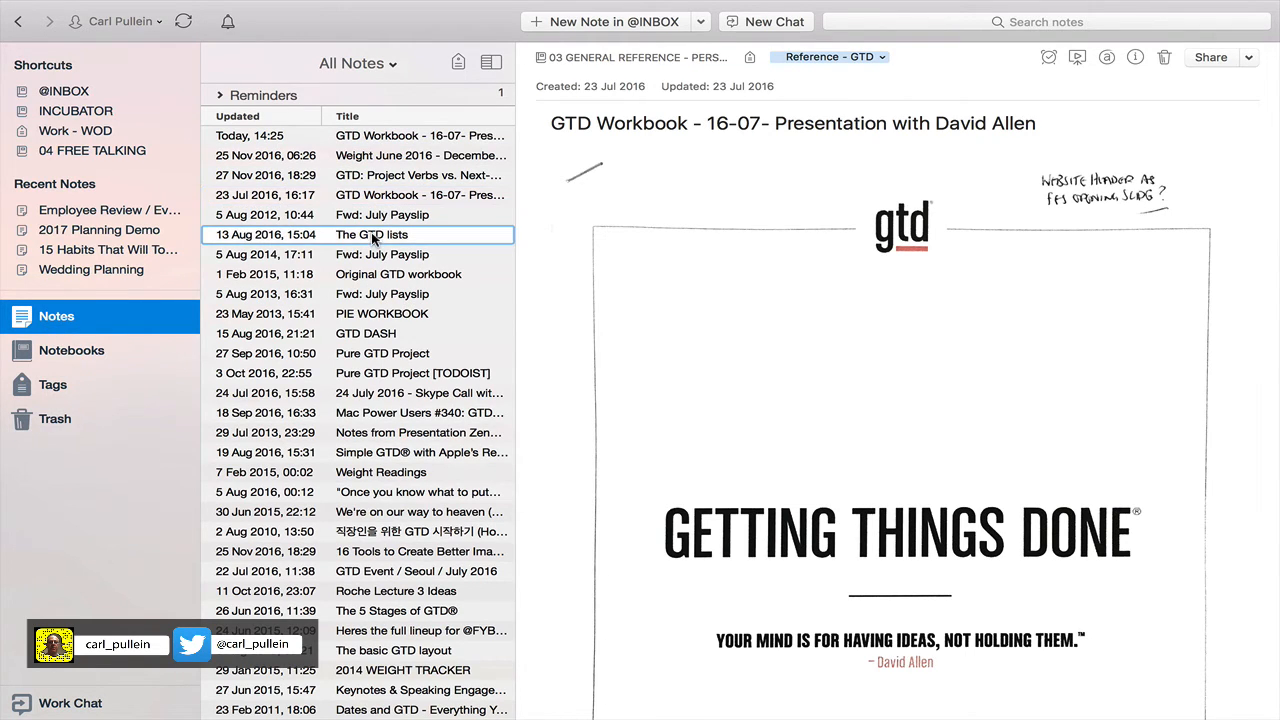
pyautogui.click(372, 234)
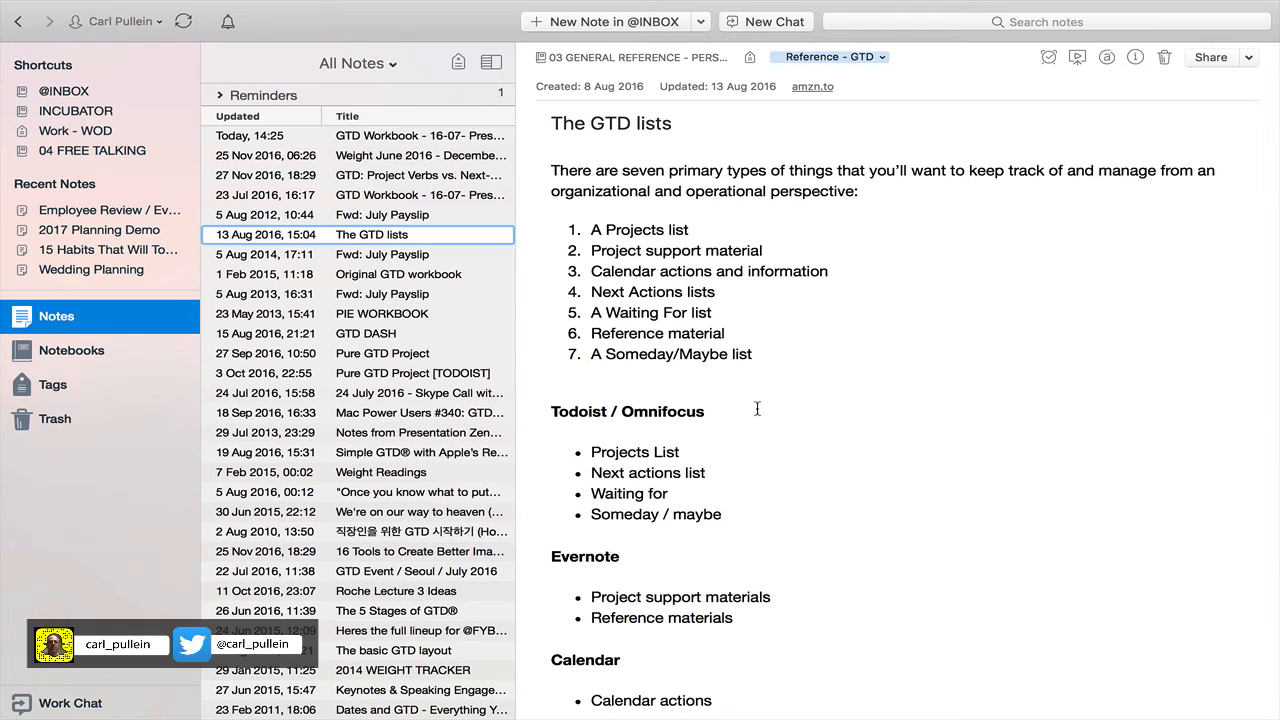
pyautogui.click(757, 409)
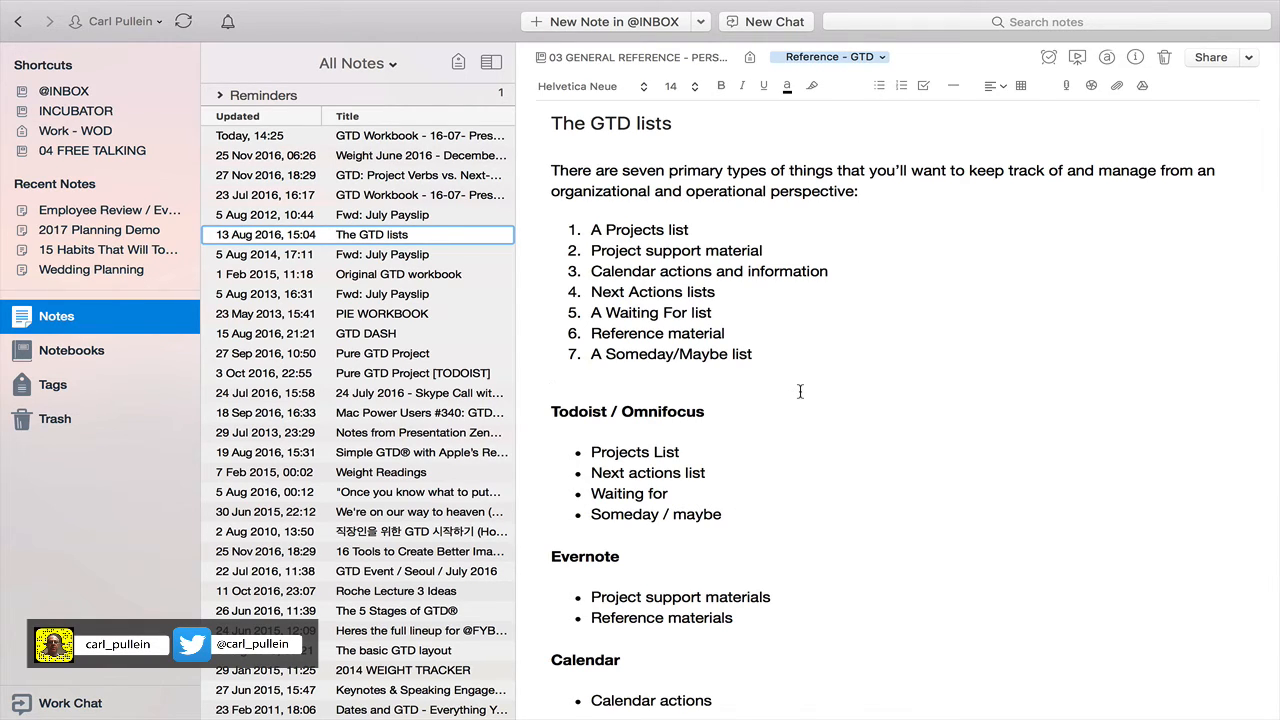
pyautogui.rightClick(800, 390)
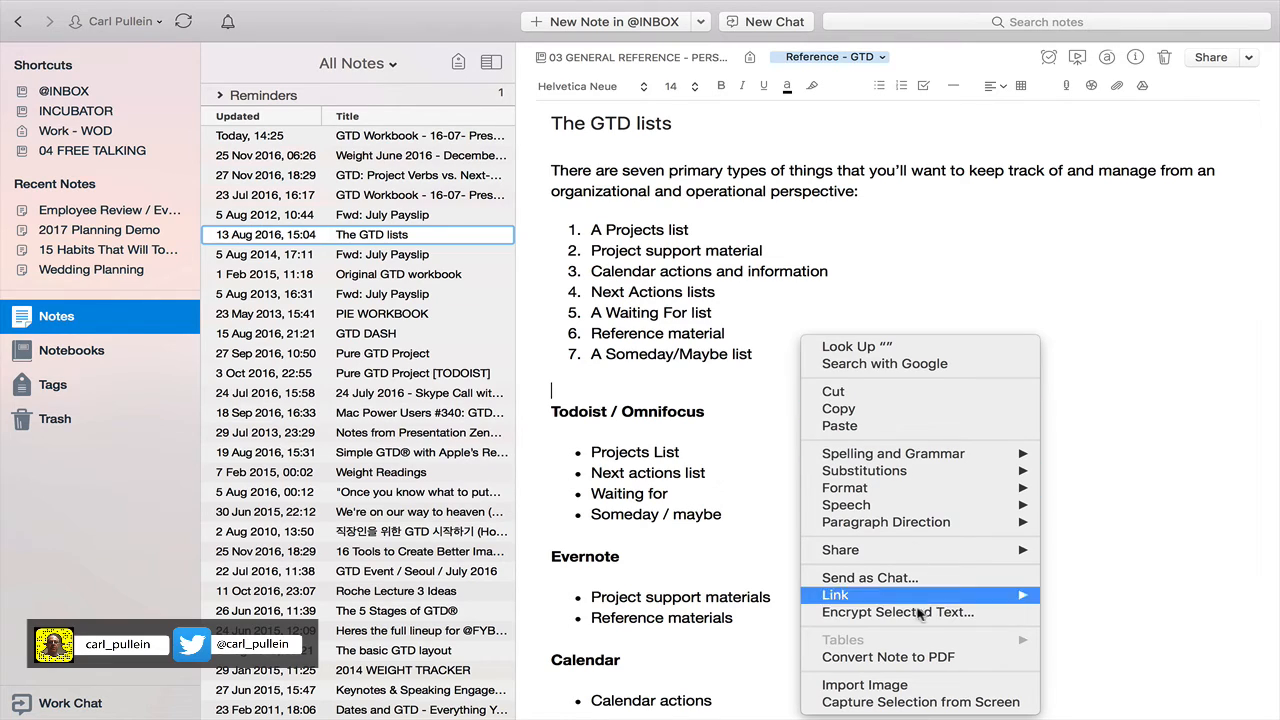
pyautogui.click(930, 667)
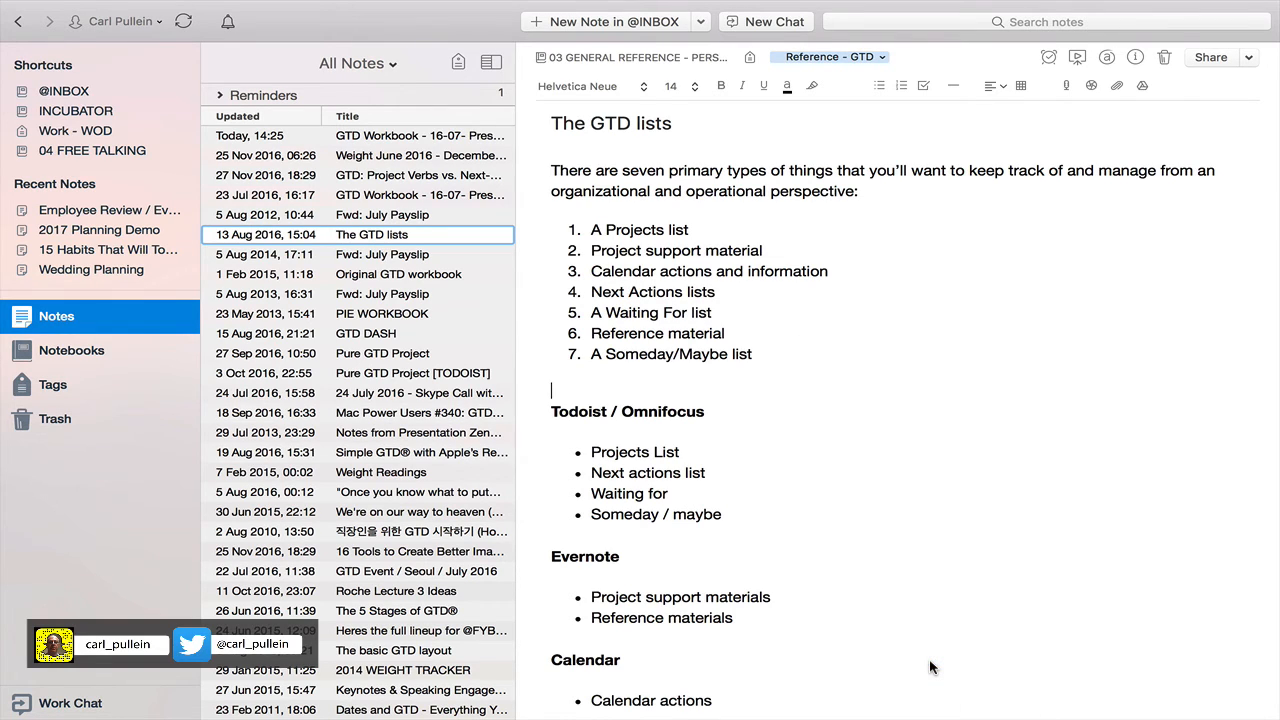
pyautogui.moveTo(846, 555)
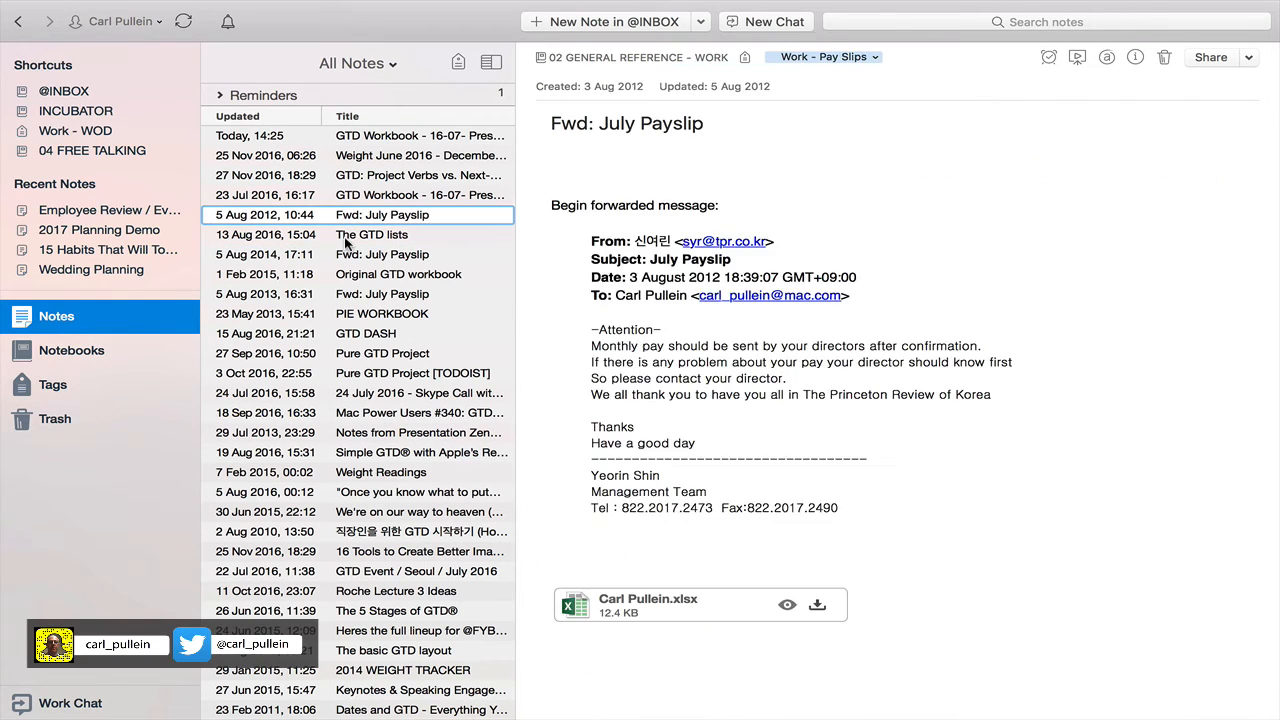
# Search 'GT' to find The GTD lists PDF note and save The GTD lists.pdf to Desktop
pyautogui.click(372, 234)
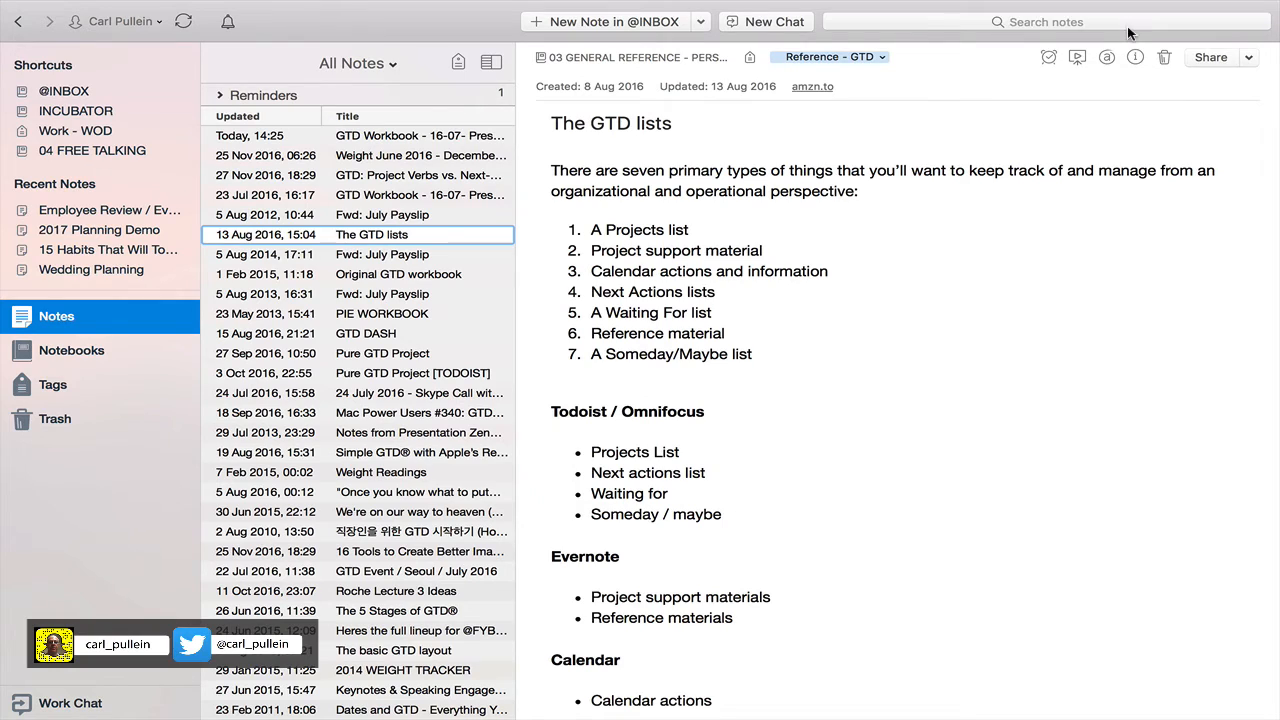
pyautogui.write('GTD Lists')
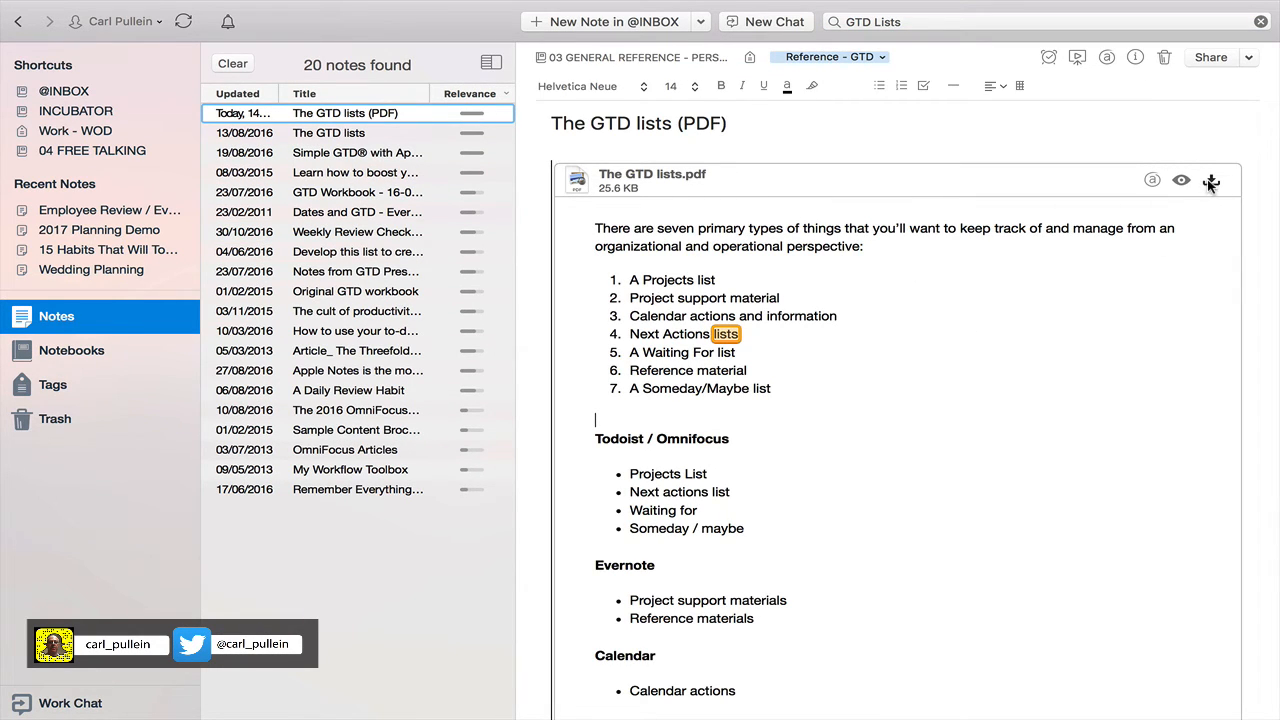
pyautogui.click(1211, 180)
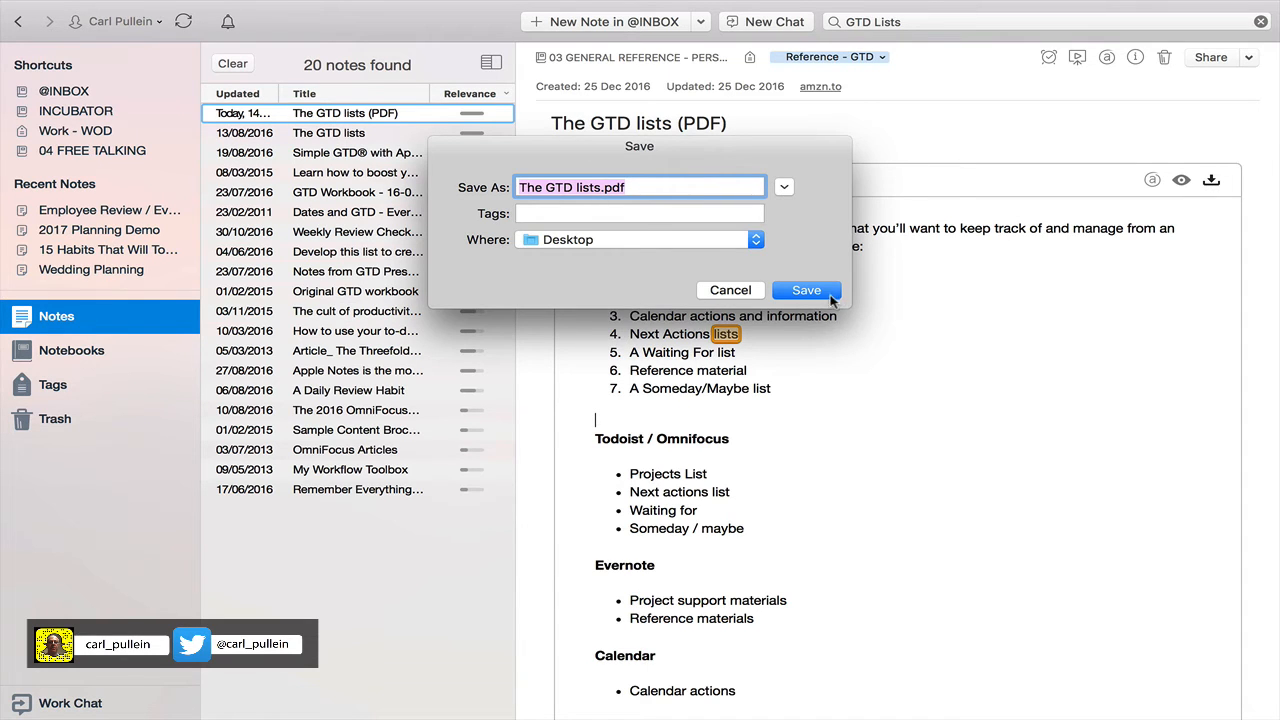
pyautogui.click(806, 290)
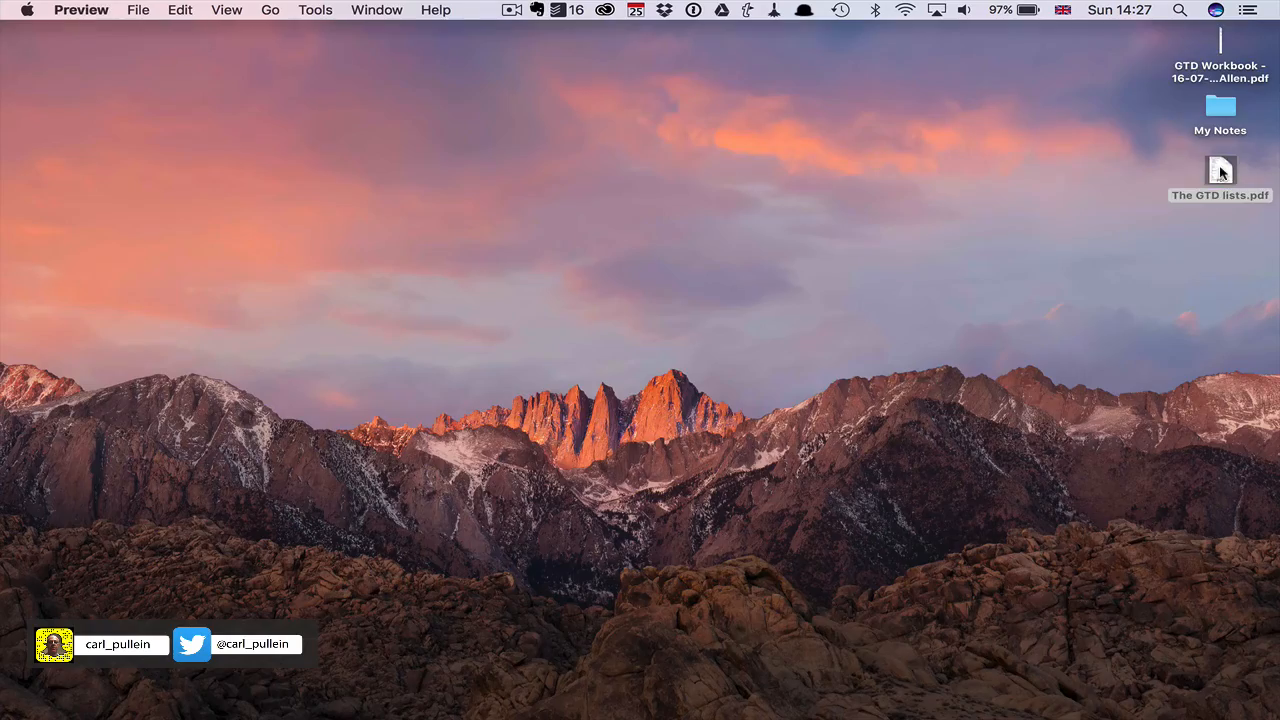
# Open The GTD lists.pdf from the desktop in Preview to check its contents
pyautogui.doubleClick(1220, 170)
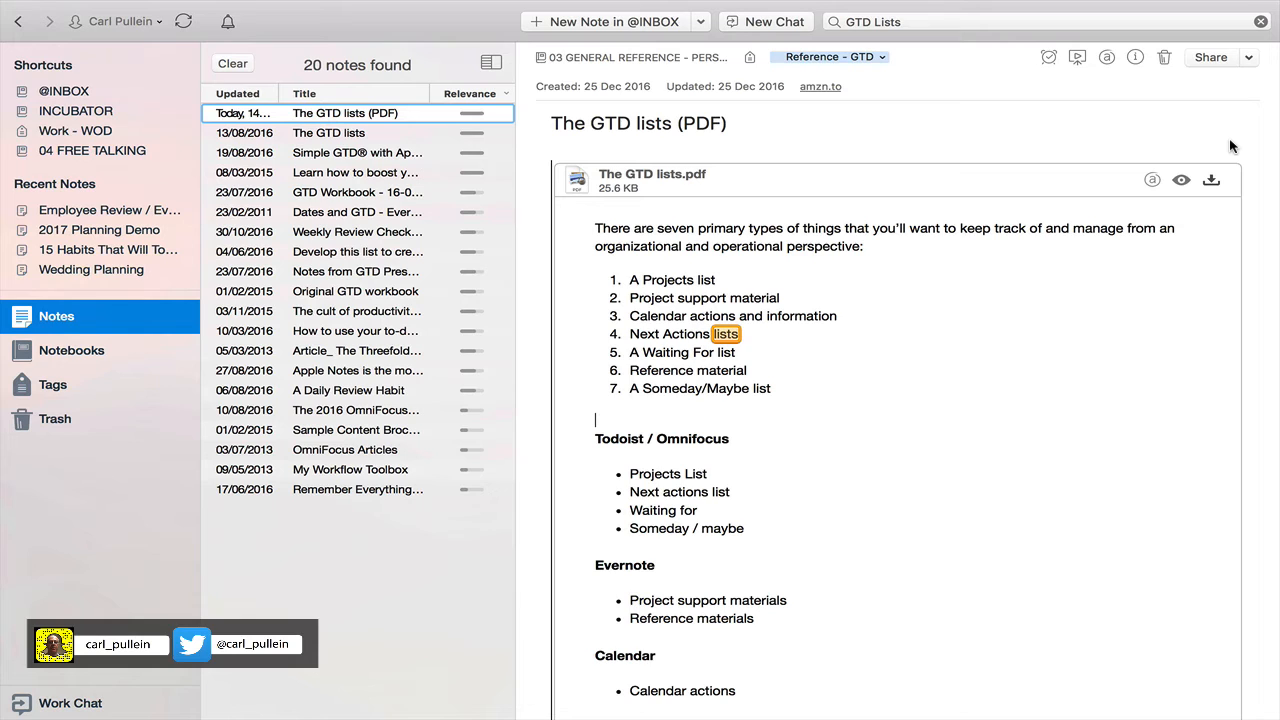
pyautogui.moveTo(315, 114)
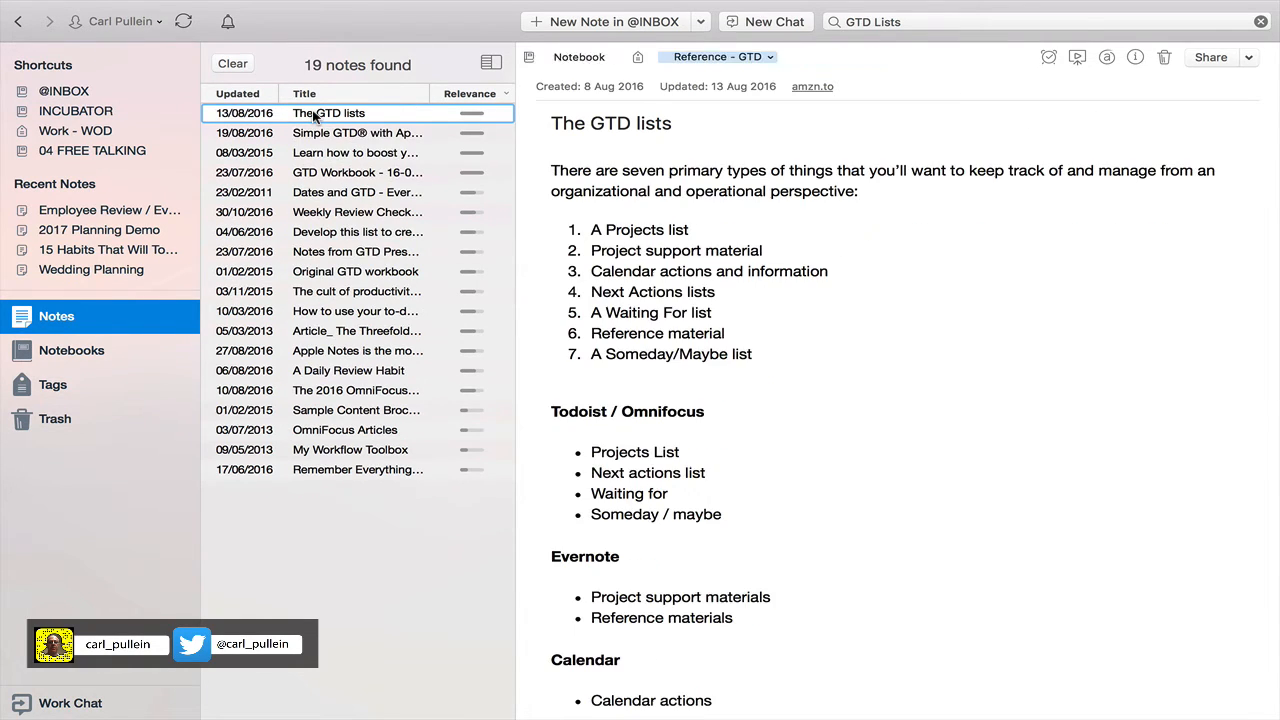
# Scroll the 19 GTD Lists results and open the GTD Workbook note
pyautogui.scroll(-3)
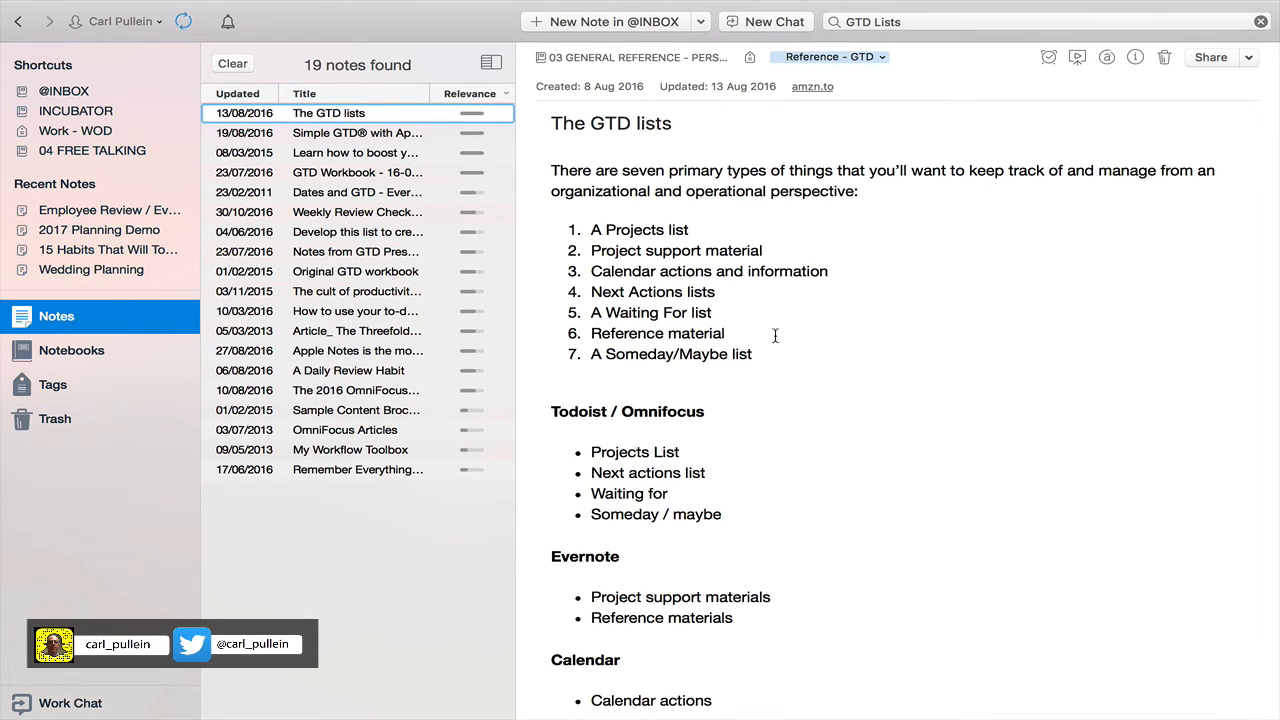
pyautogui.click(357, 172)
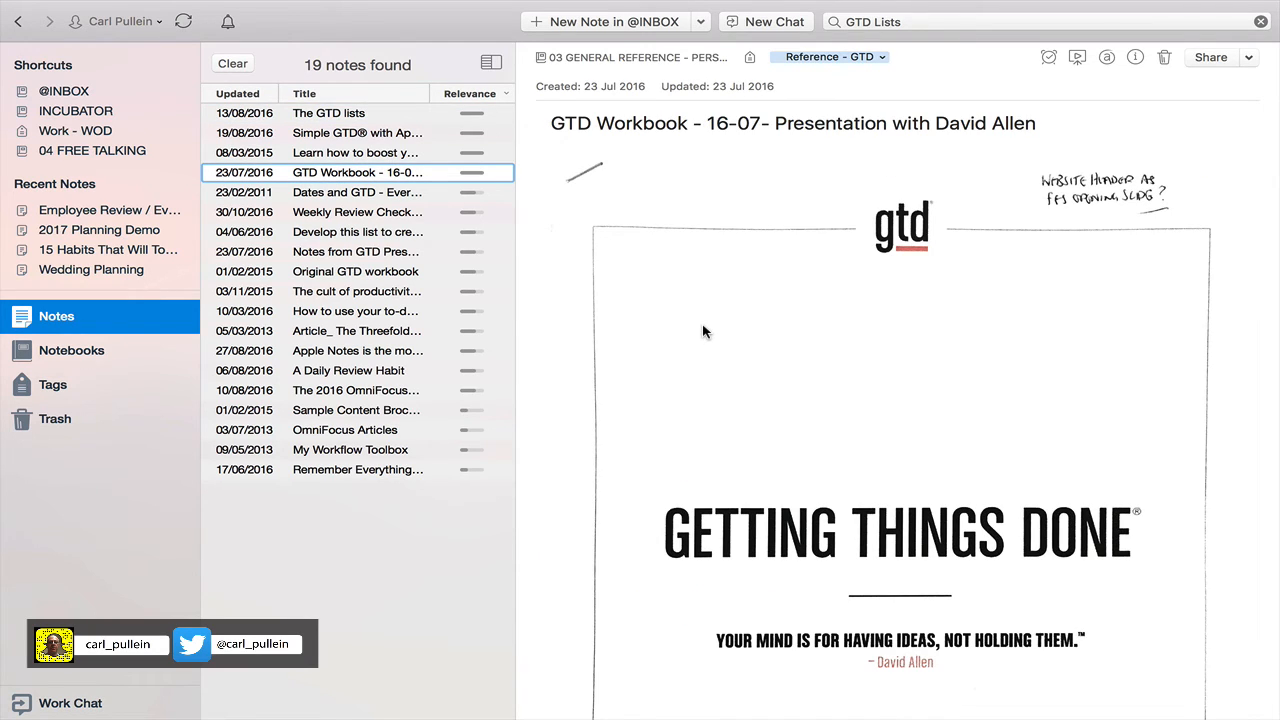
pyautogui.moveTo(685, 327)
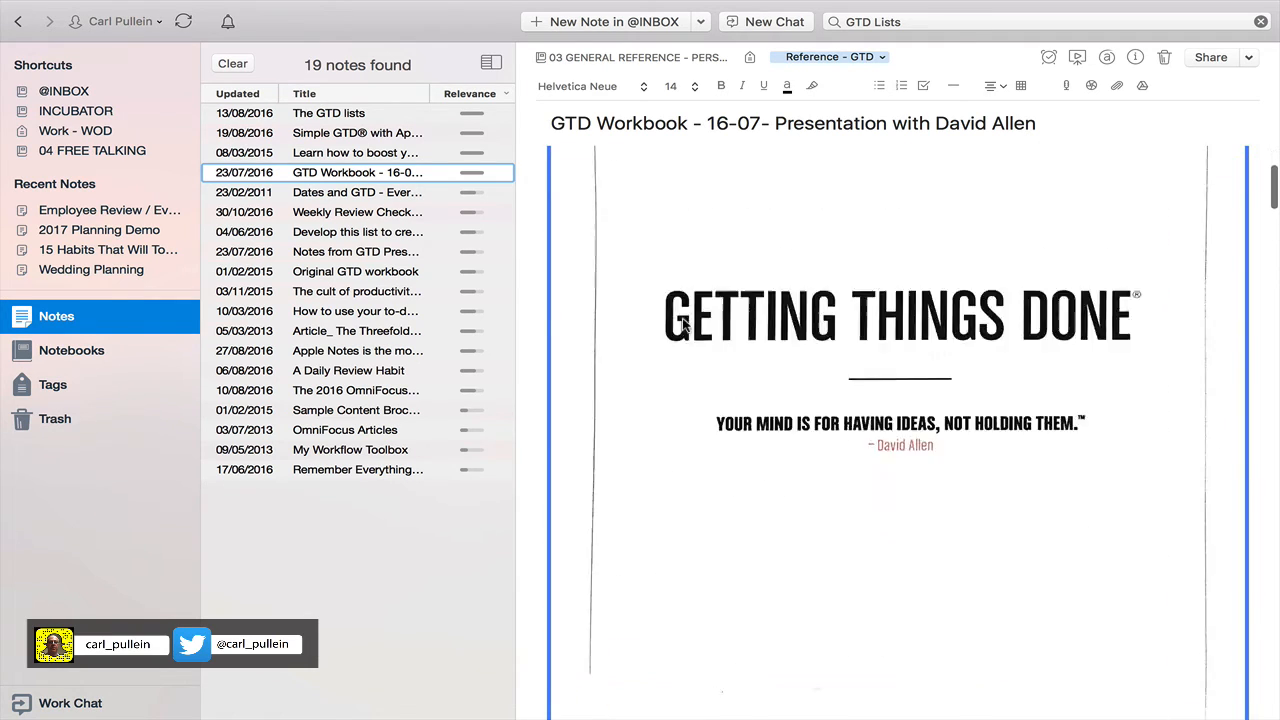
# Bring up the image's action menu in the GTD Workbook note to convert it to PDF
pyautogui.scroll(-3)
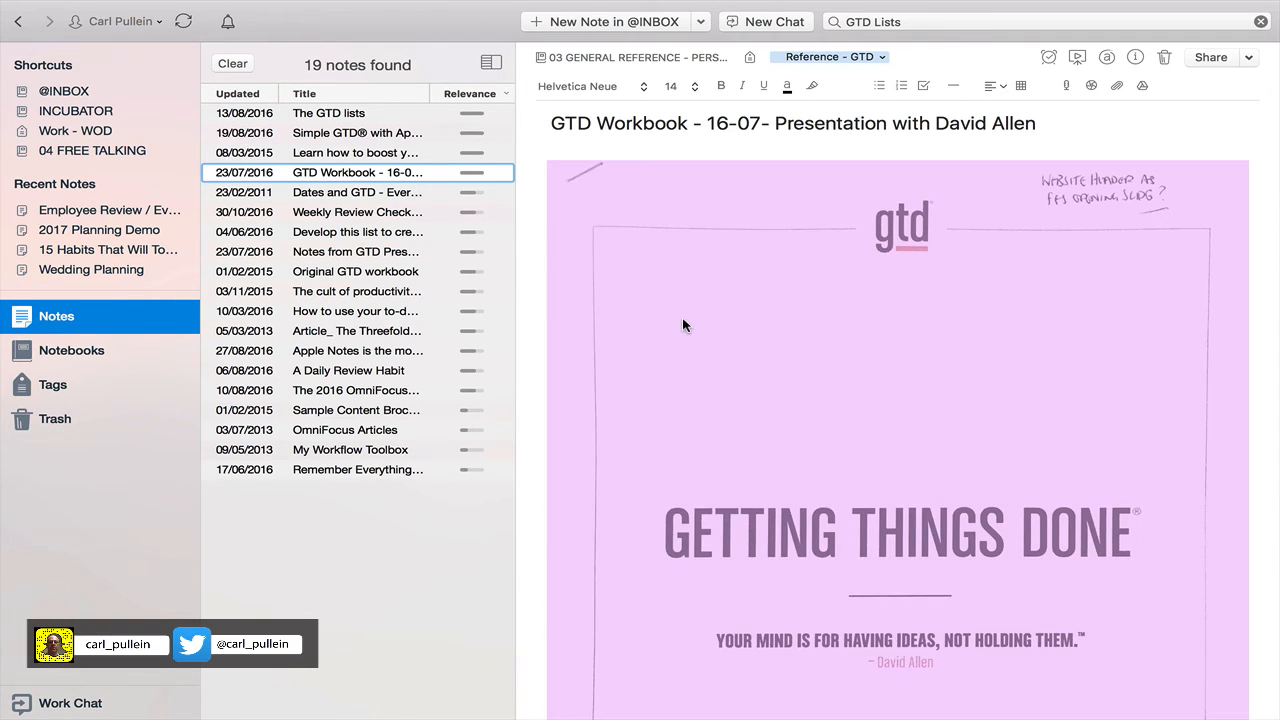
pyautogui.rightClick(685, 324)
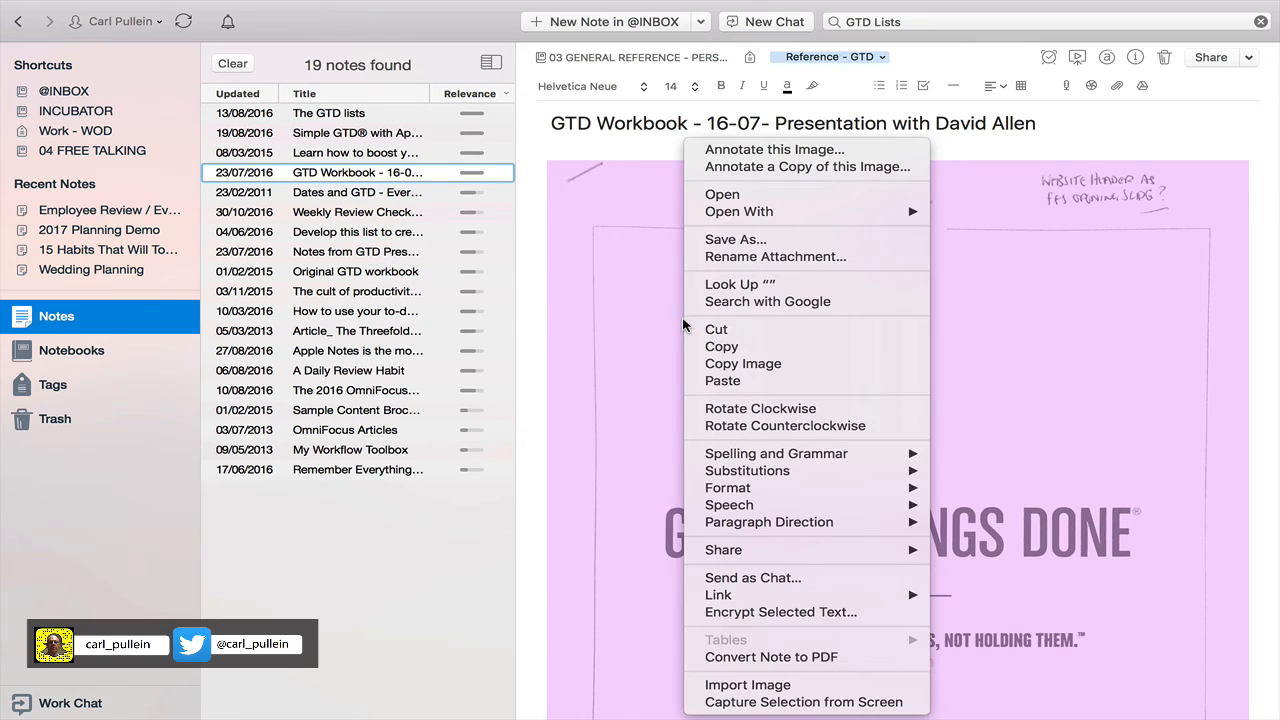
pyautogui.moveTo(780, 657)
pyautogui.write('G')
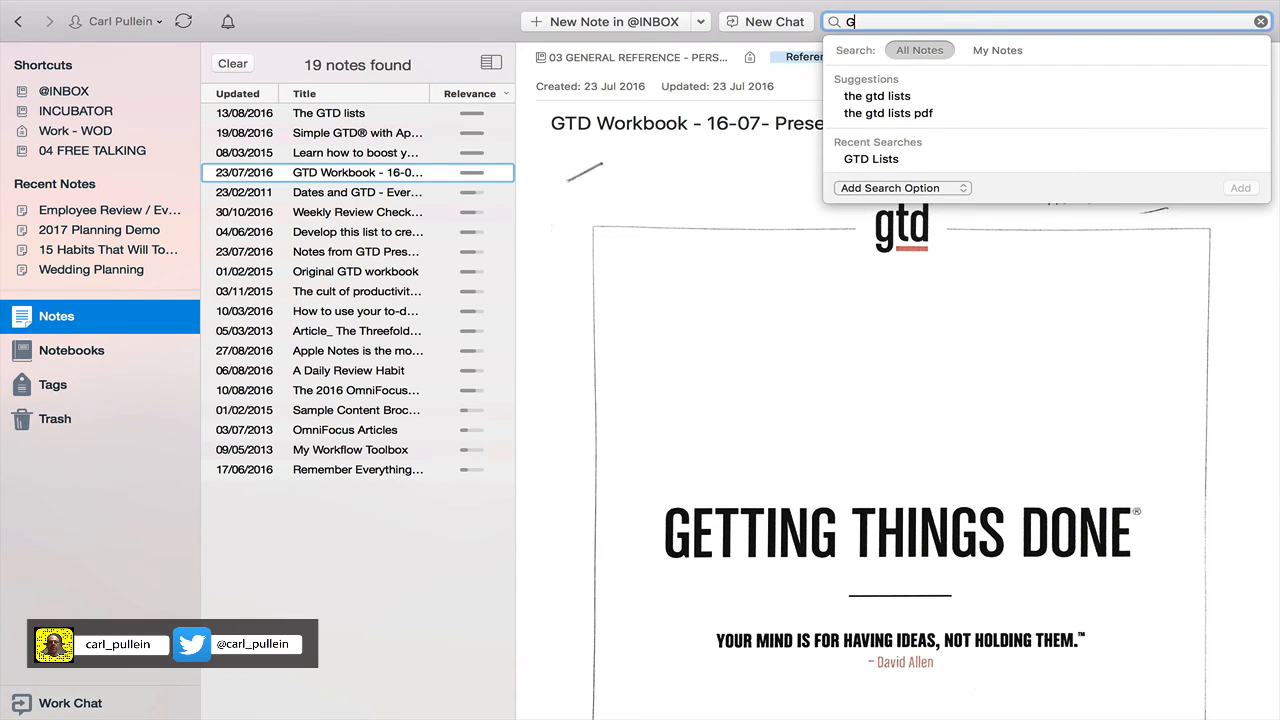
# Search 'gtd workbook', then start saving the PDF attachment to Desktop but cancel
pyautogui.write('TD')
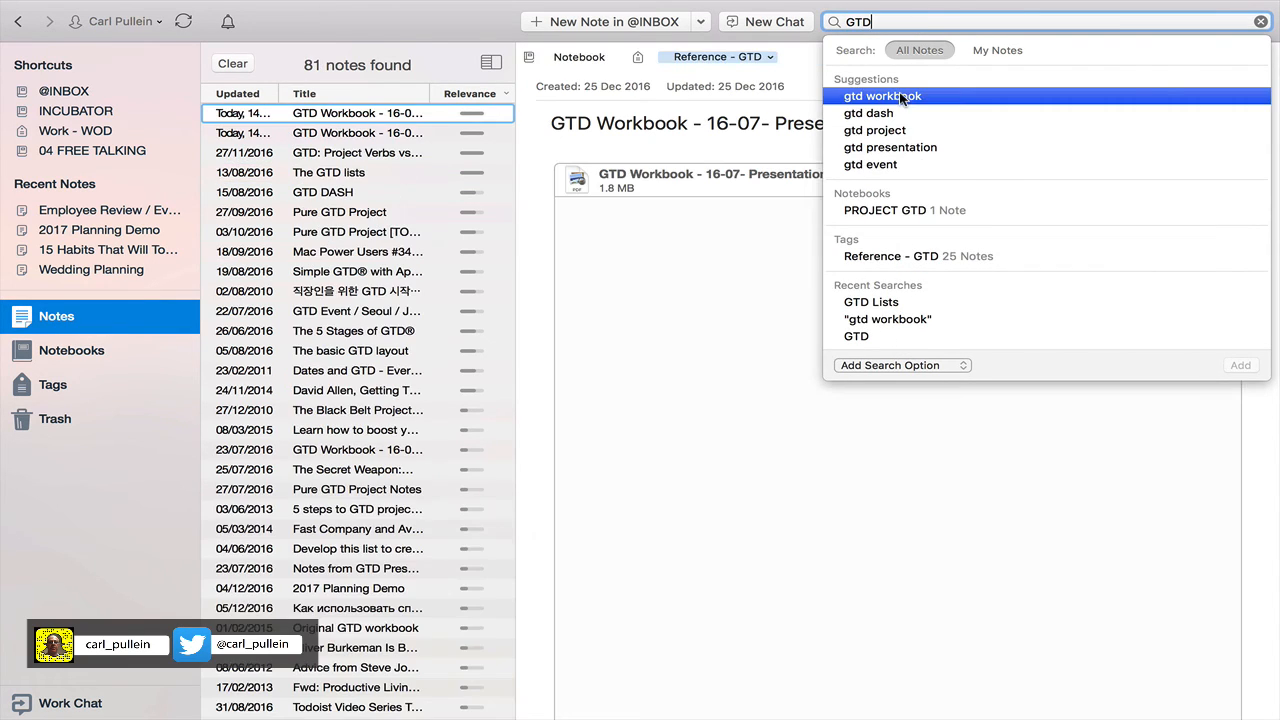
pyautogui.click(882, 95)
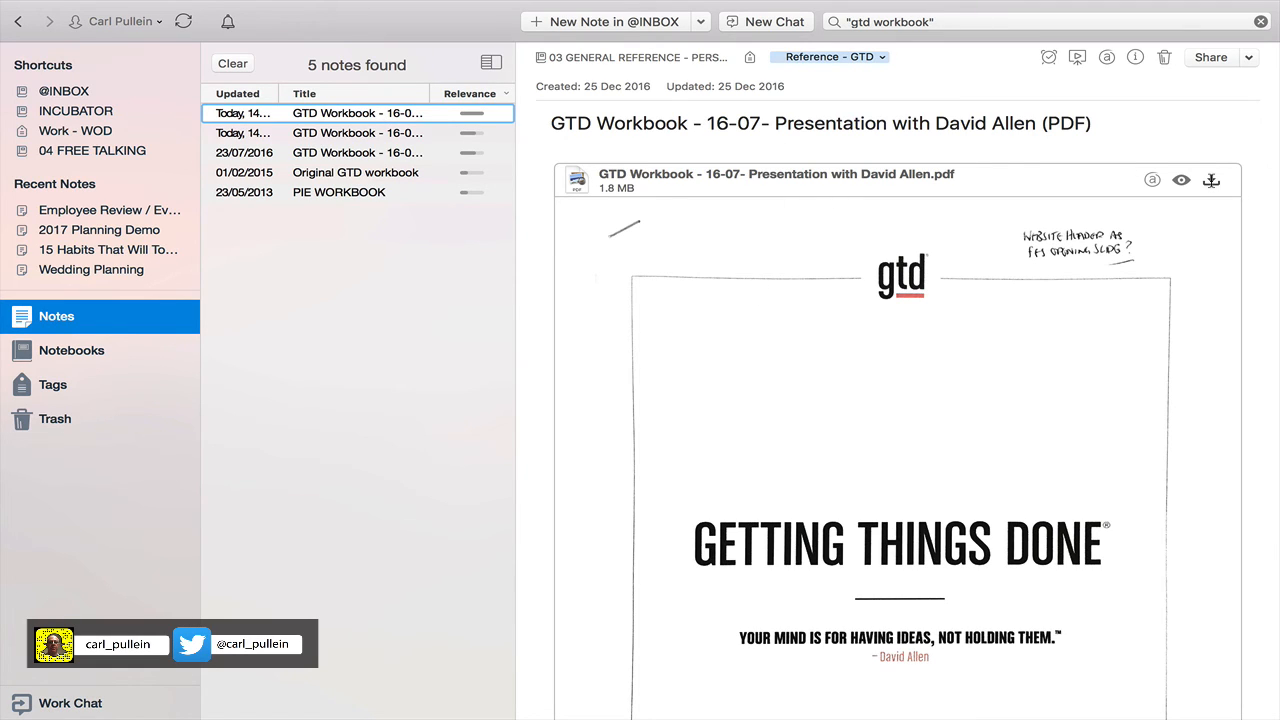
pyautogui.click(1211, 180)
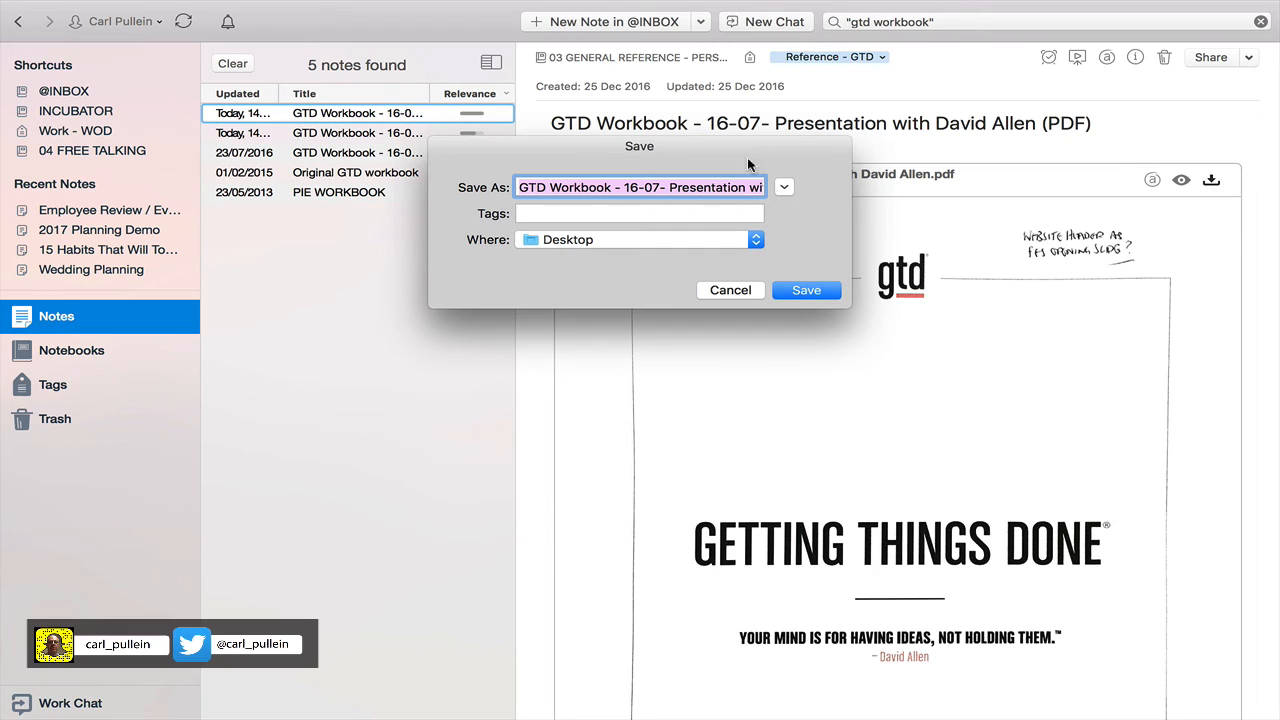
pyautogui.click(756, 239)
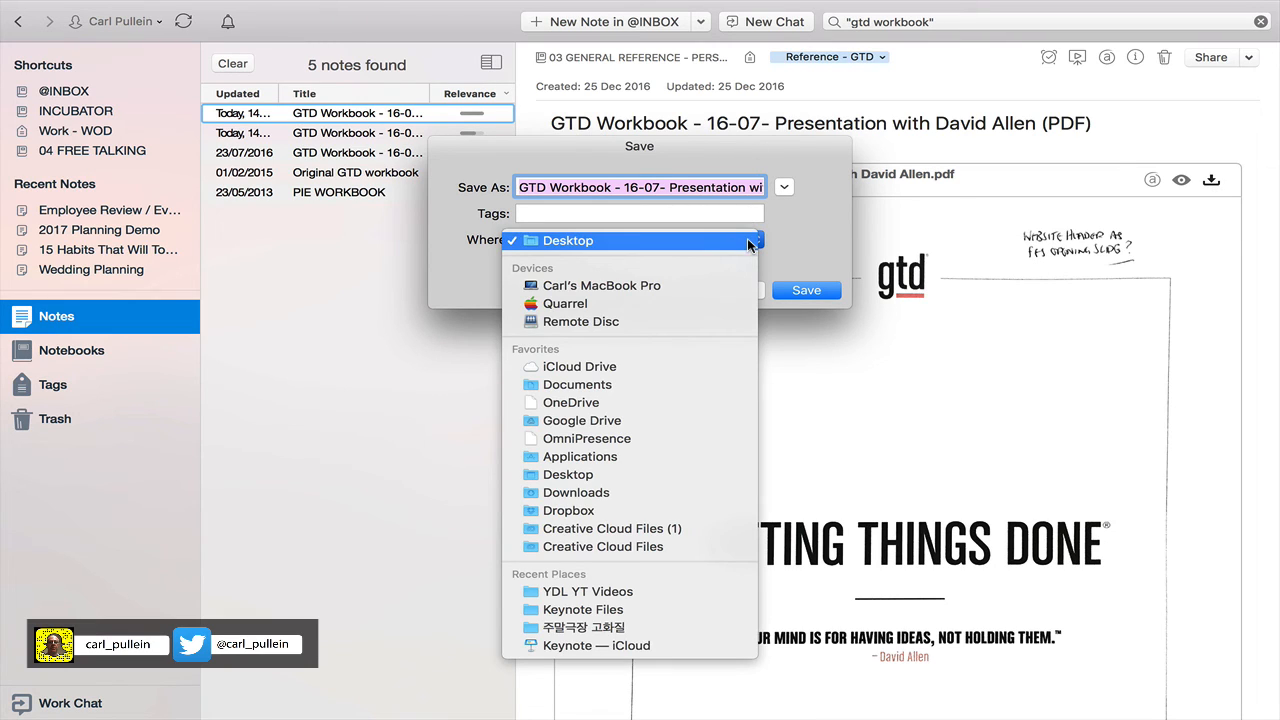
pyautogui.click(568, 240)
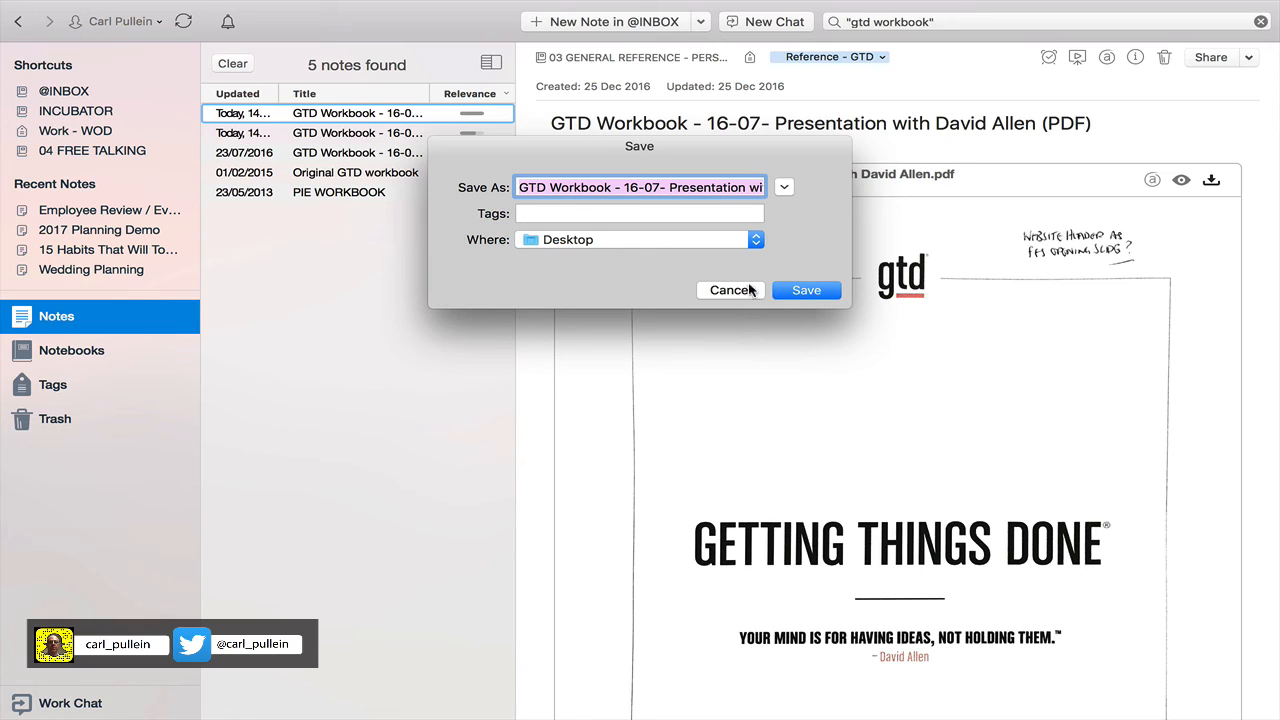
pyautogui.click(731, 290)
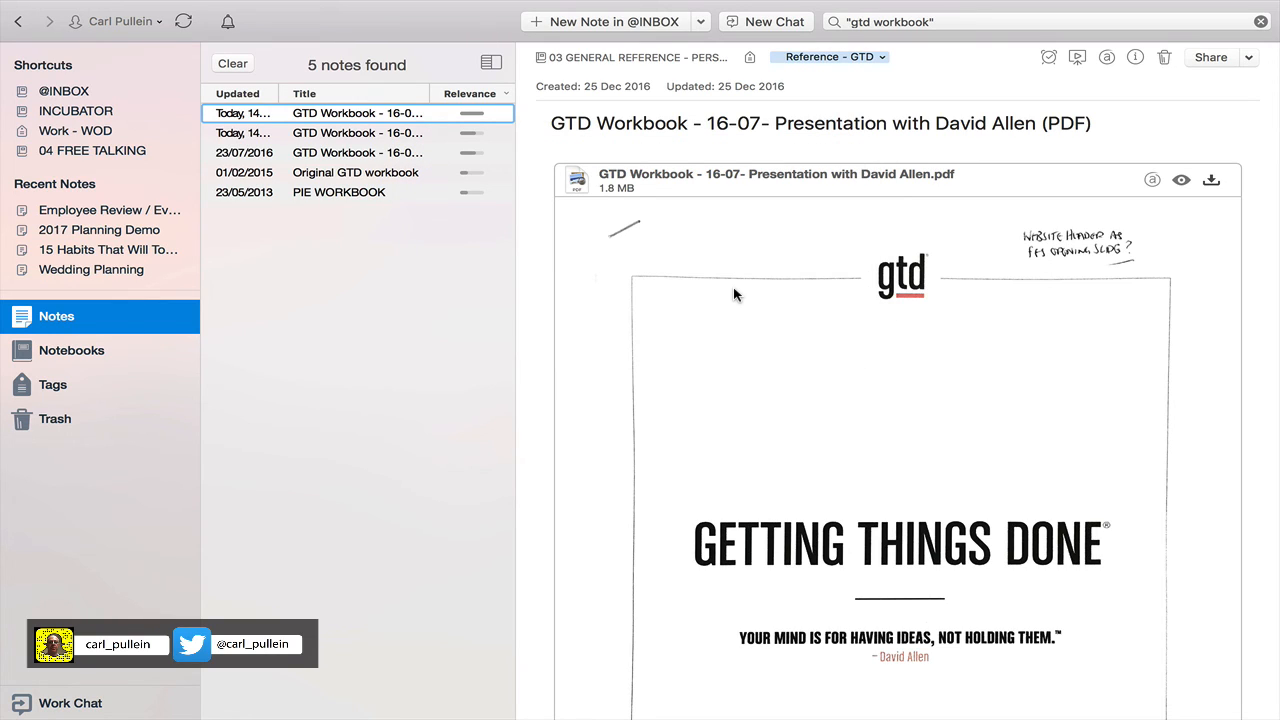